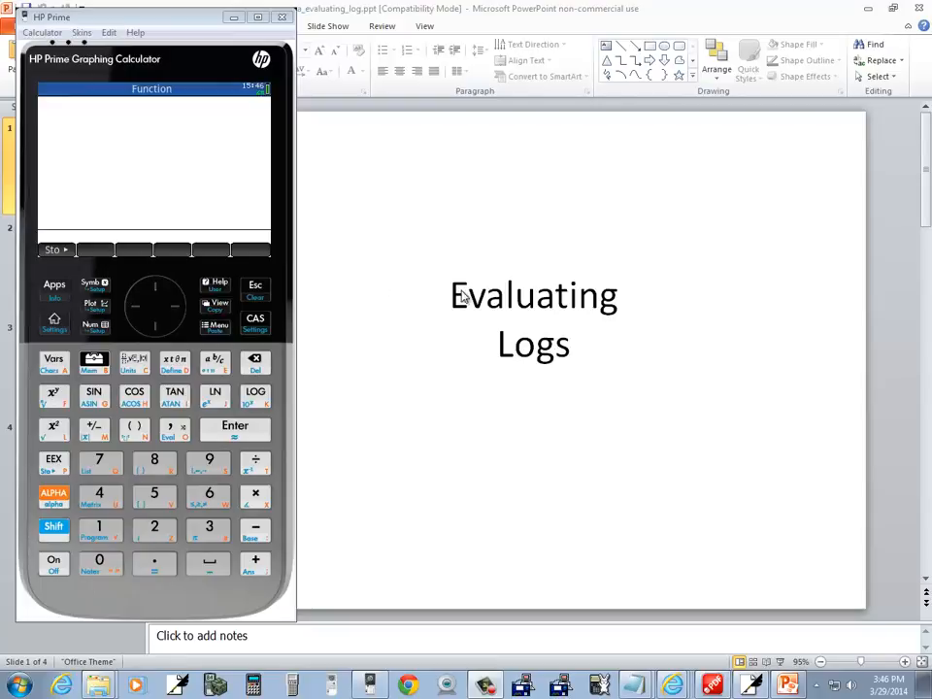
mouse_move(301, 264)
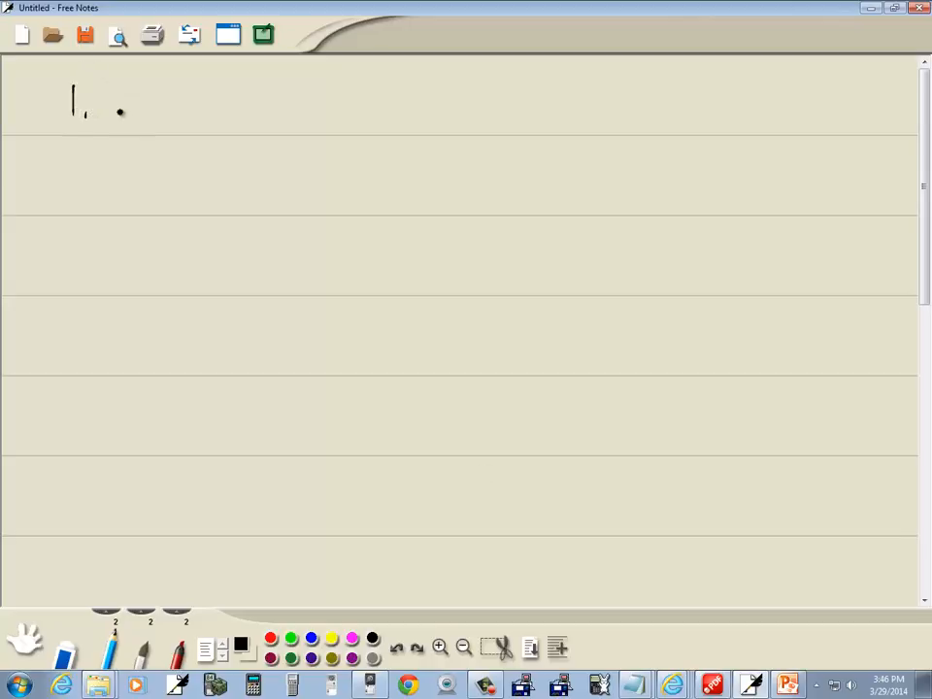
Write log 5 as problem 1 and bring the HP Prime up on the Function app
left_click_drag(106, 111, 179, 117)
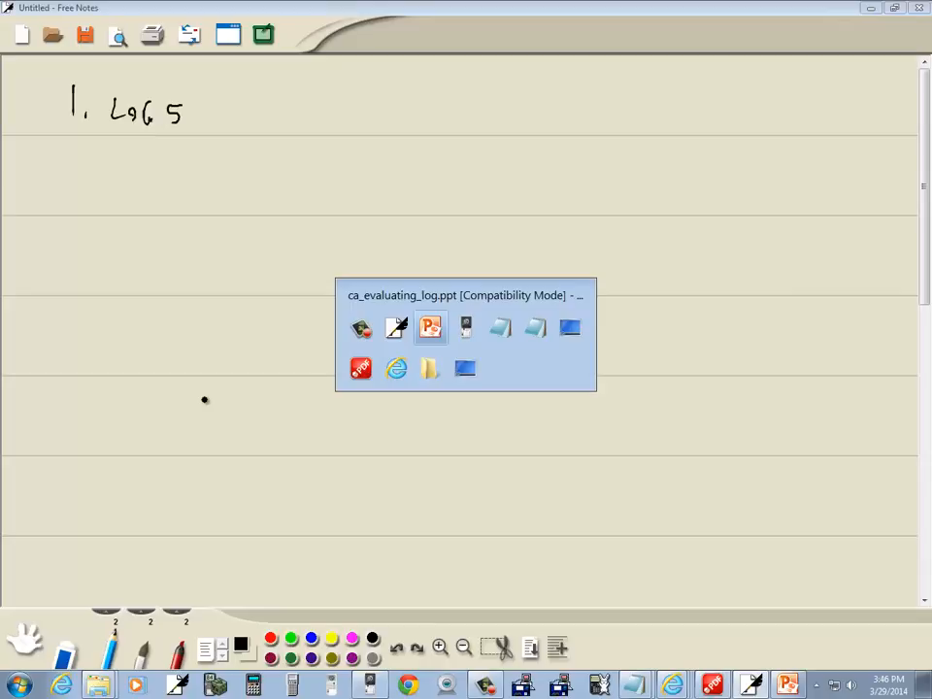
mouse_move(221, 386)
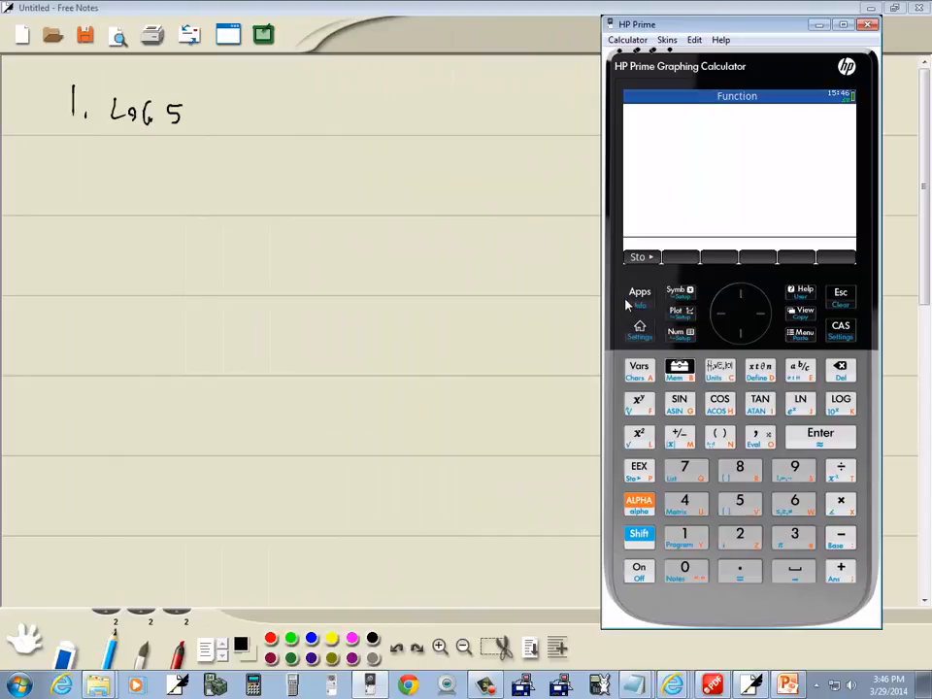
left_click(639, 295)
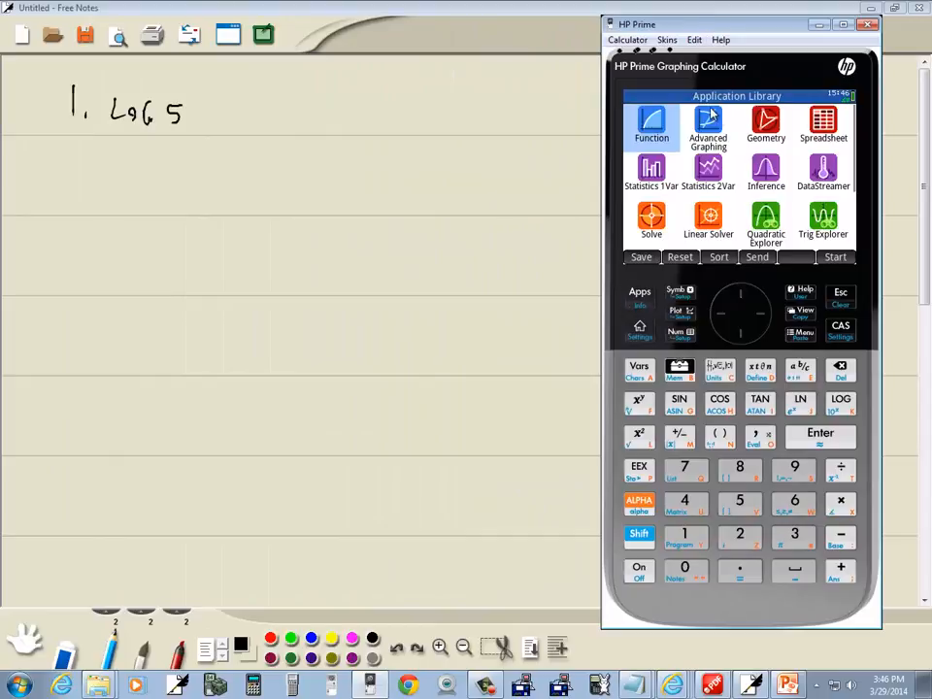
left_click(819, 434)
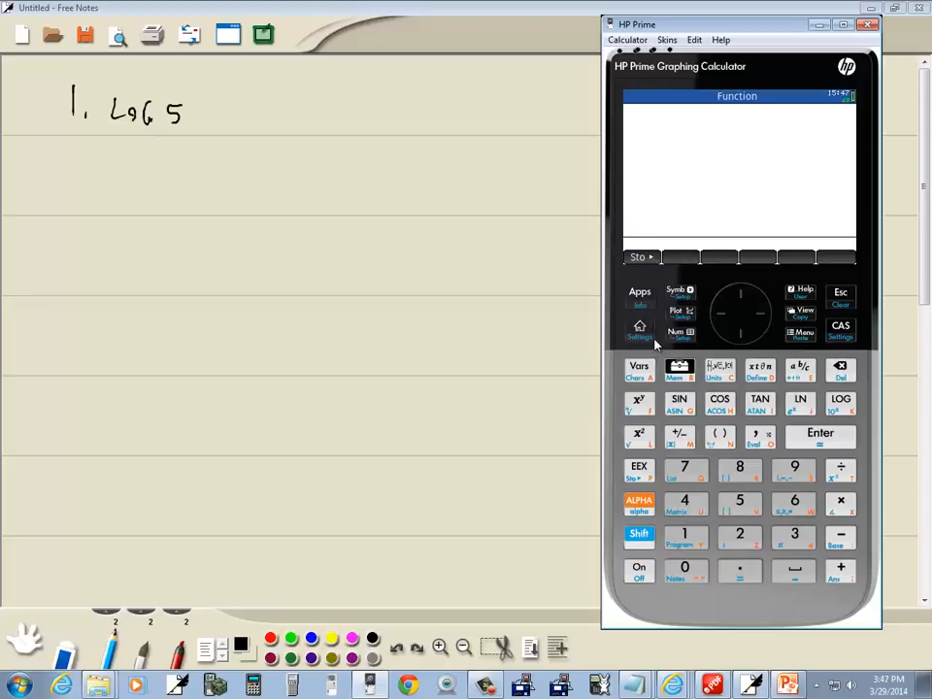
mouse_move(559, 274)
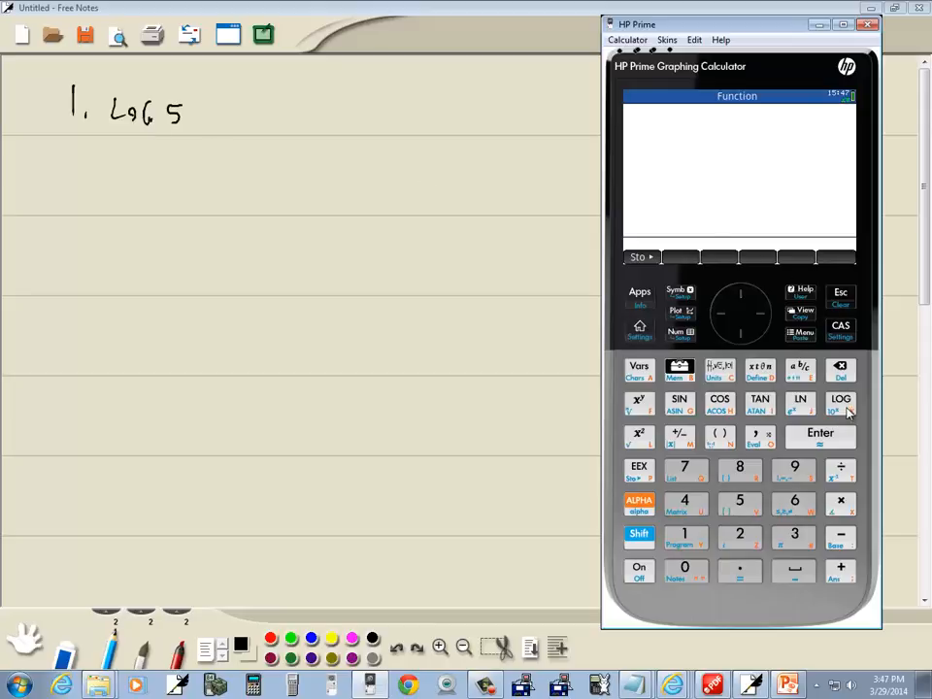
Evaluate LOG(5) ≈ .699 and LN(7) ≈ 1.946 on the calculator for problems 1 and 2
left_click(839, 400)
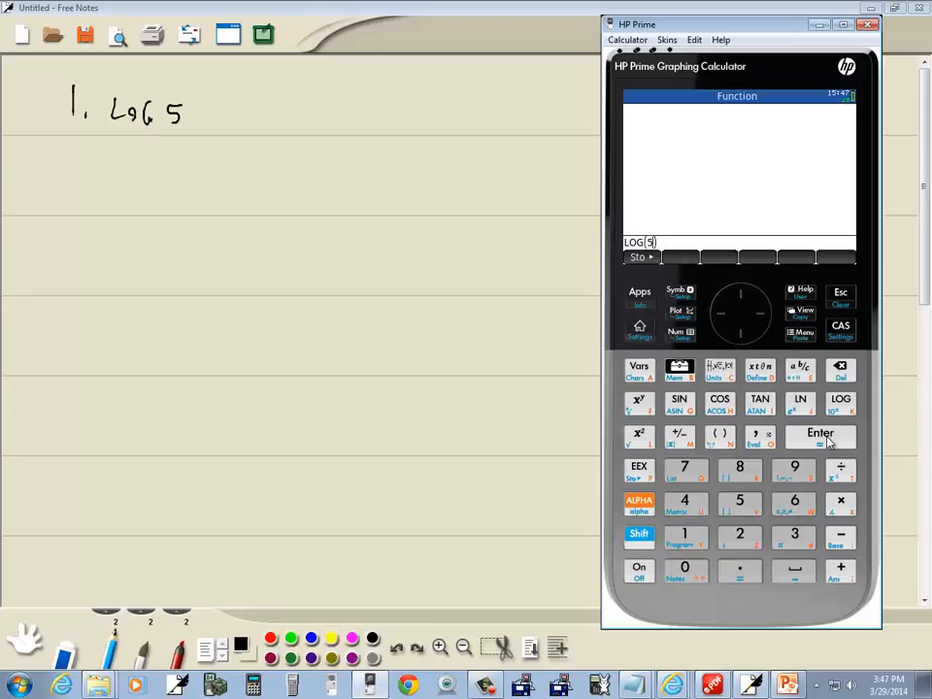
left_click(819, 435)
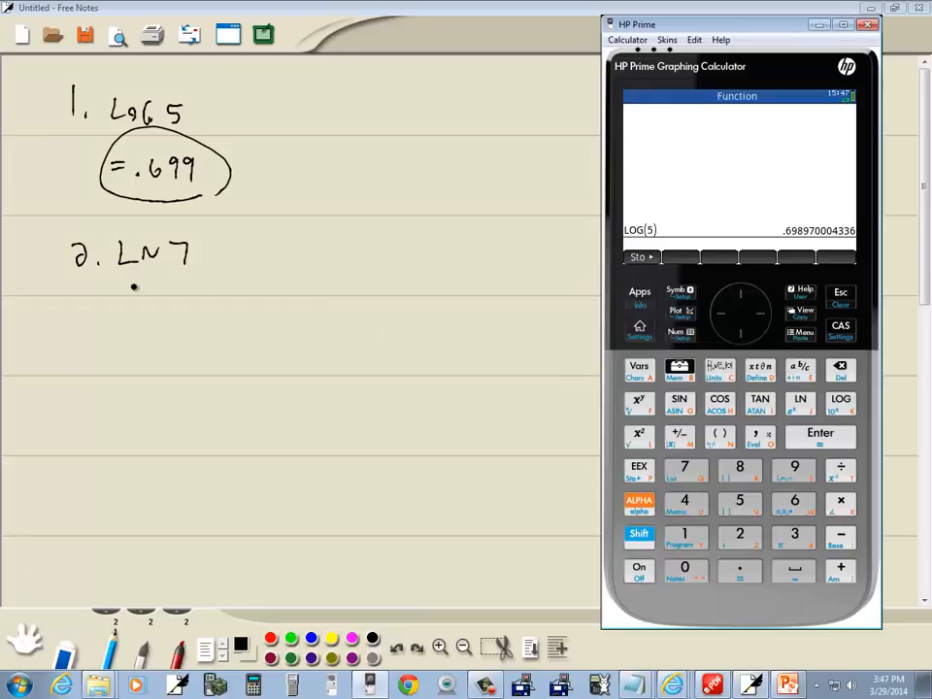
mouse_move(823, 384)
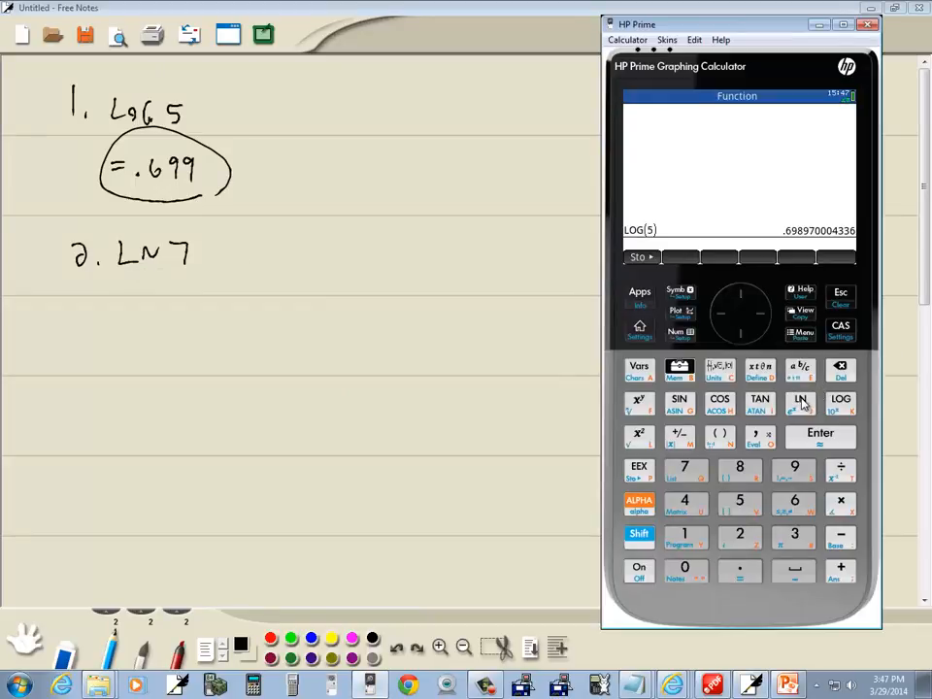
left_click(800, 402)
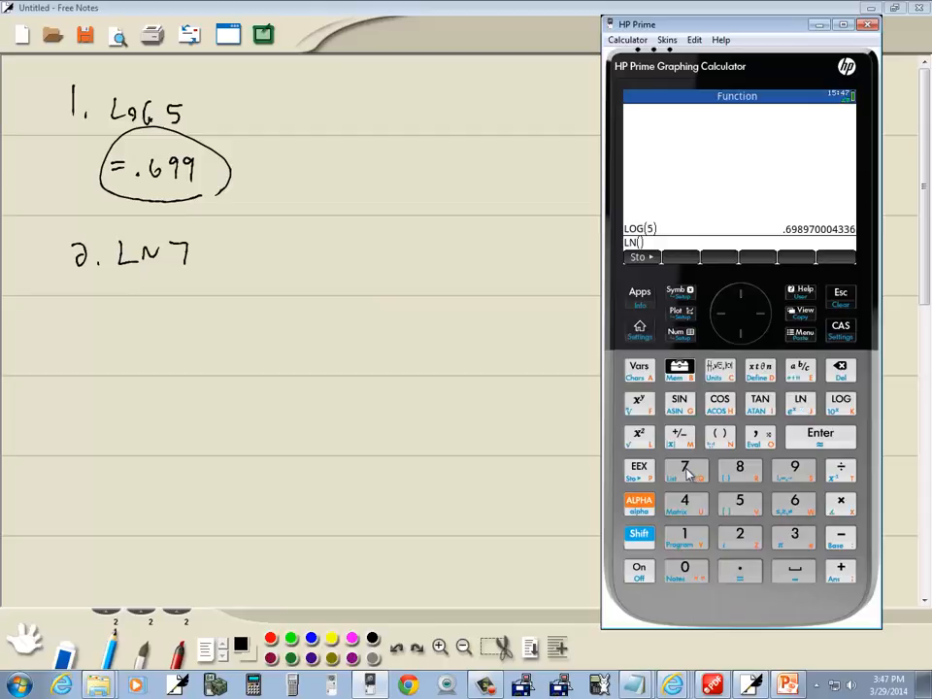
left_click(683, 468)
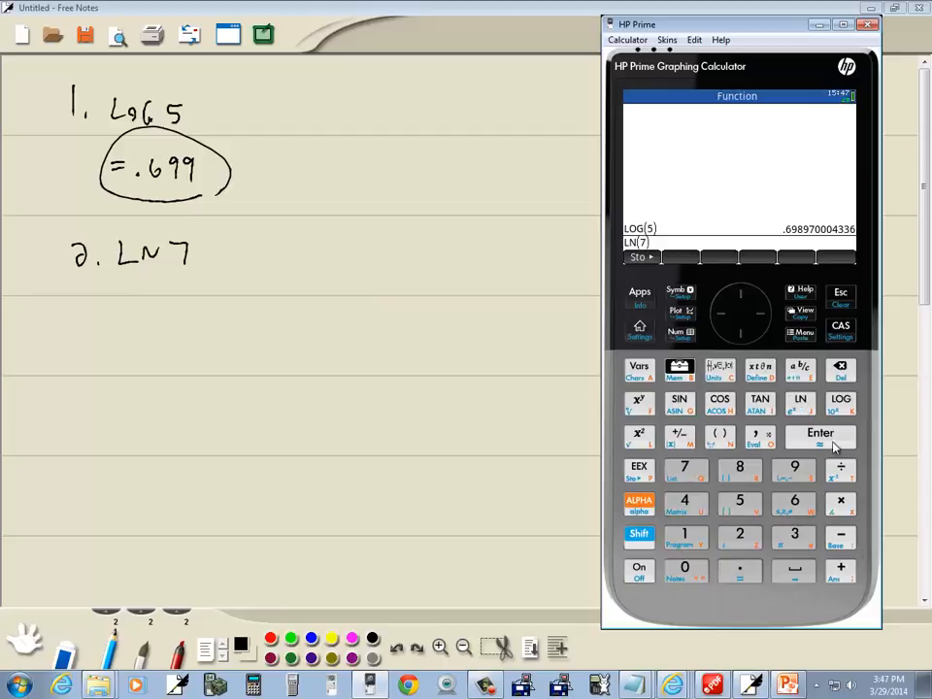
left_click(820, 435)
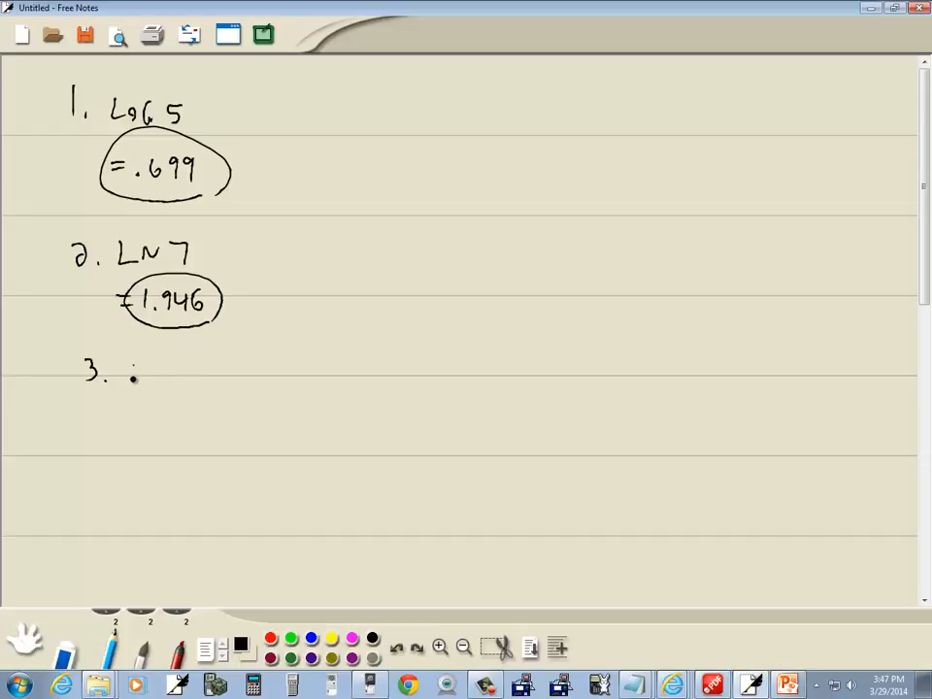
Write problem 3, log base 4 of 6, and its change-of-base form = LOG 6 / LOG 4
left_click_drag(132, 379, 194, 378)
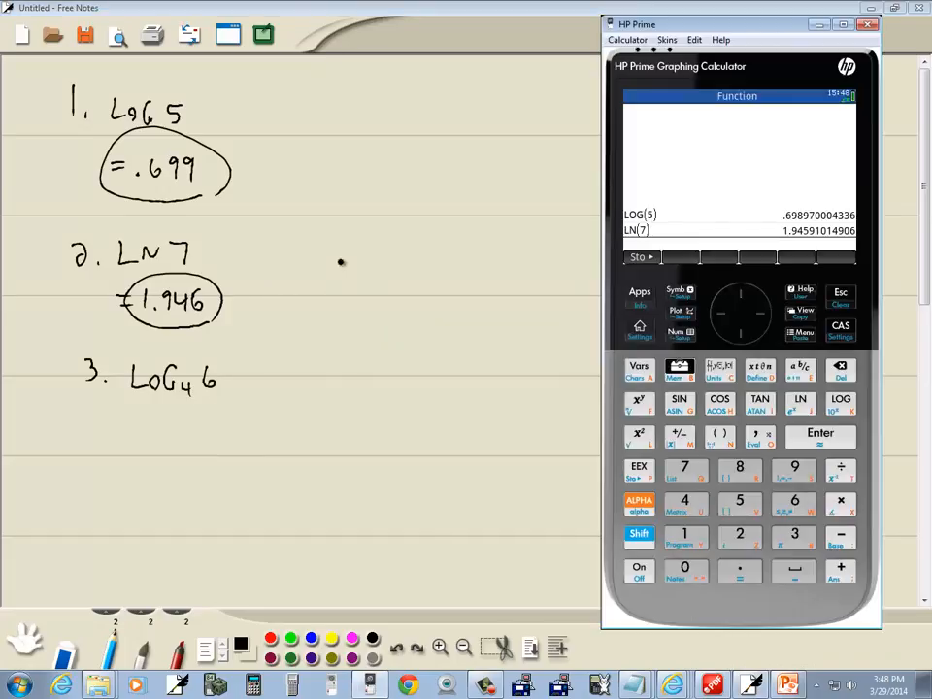
mouse_move(276, 411)
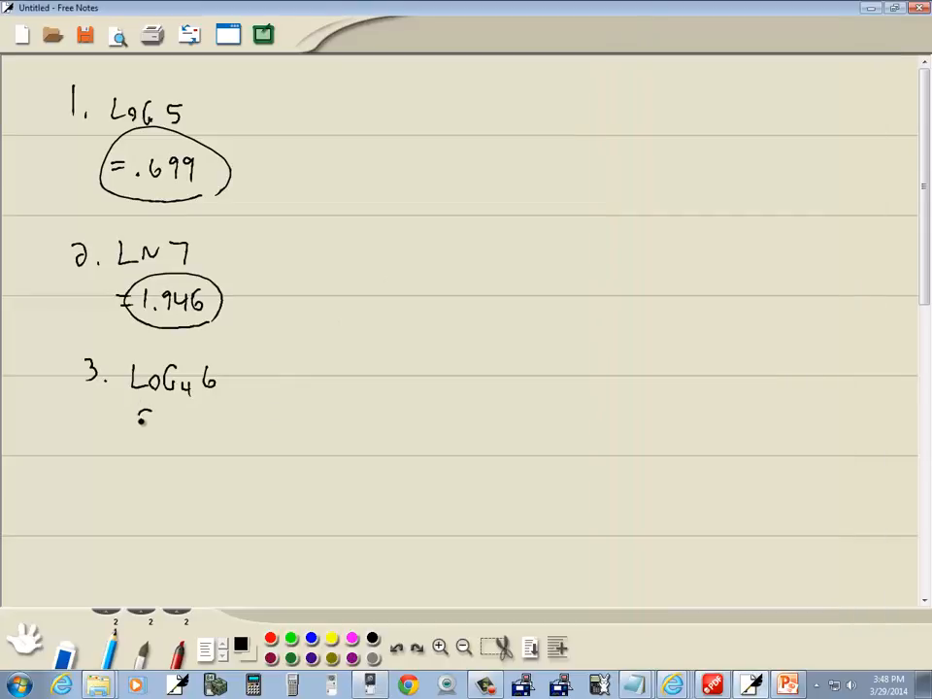
left_click_drag(136, 418, 204, 417)
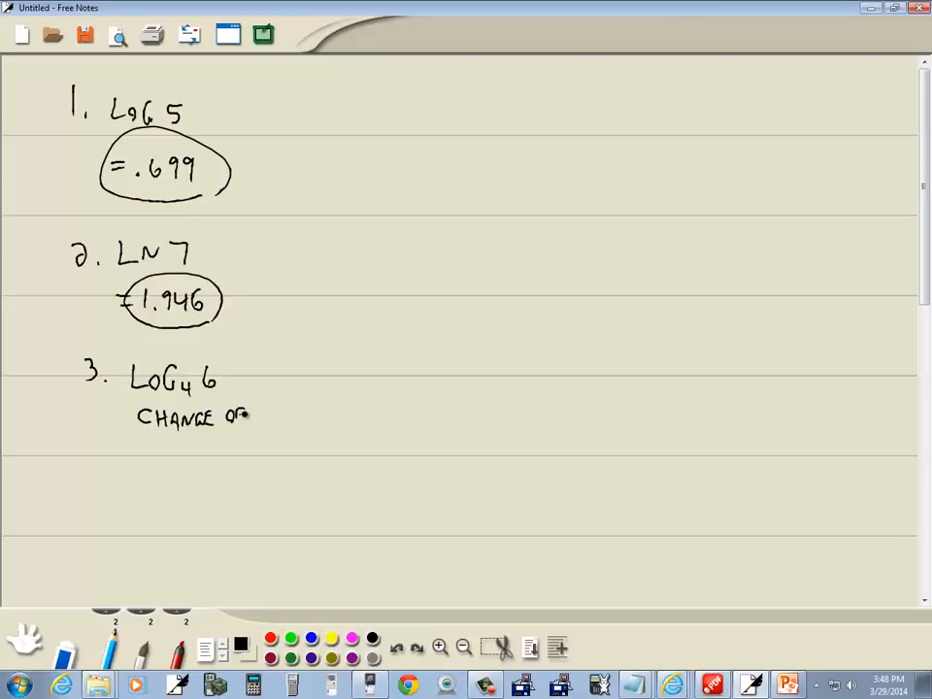
left_click_drag(256, 415, 301, 415)
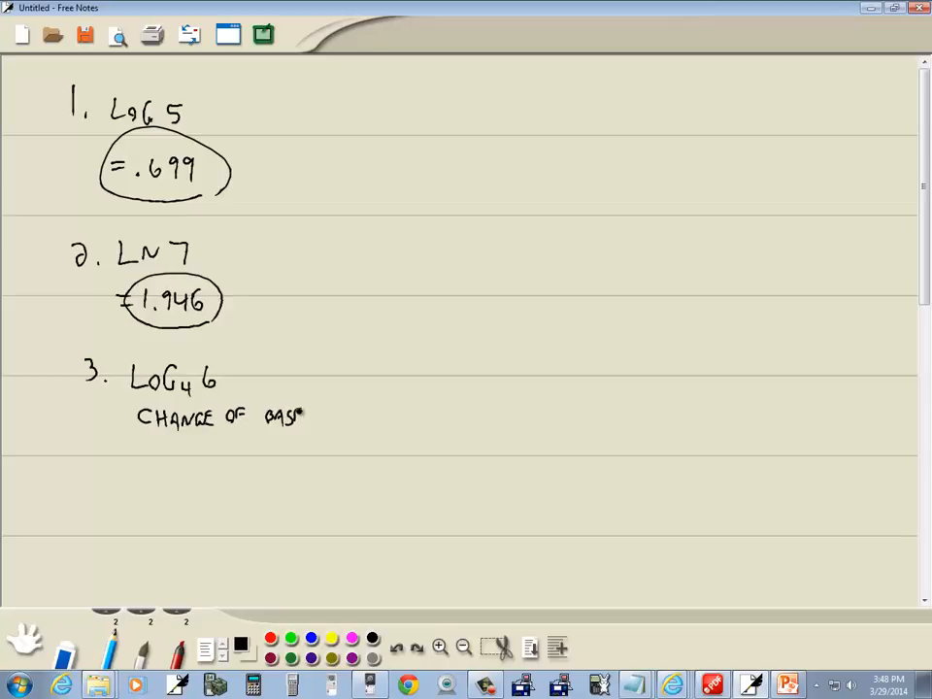
left_click_drag(126, 472, 155, 472)
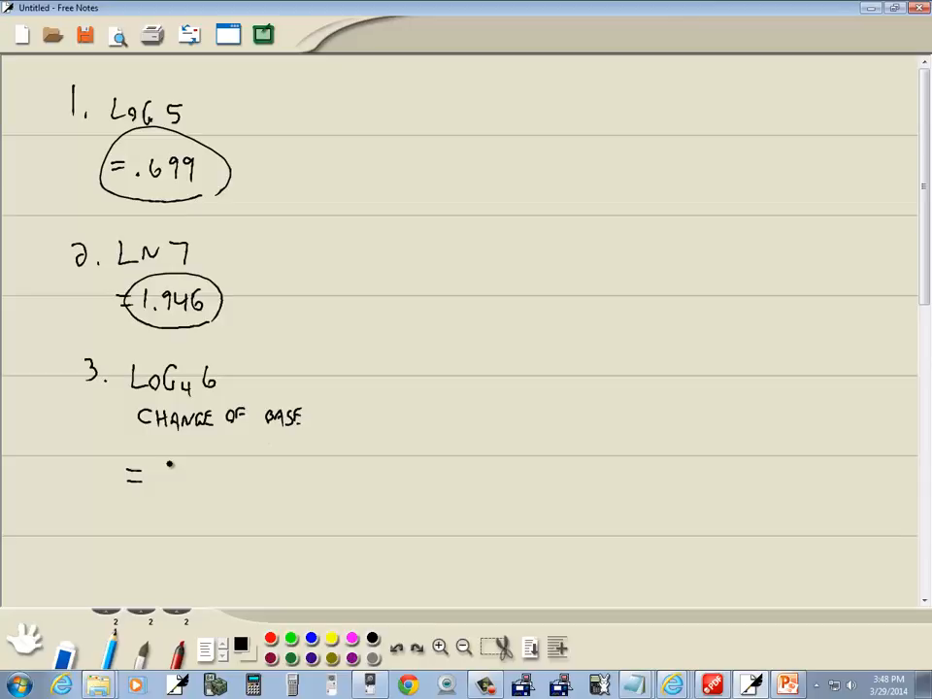
type("LOG 6")
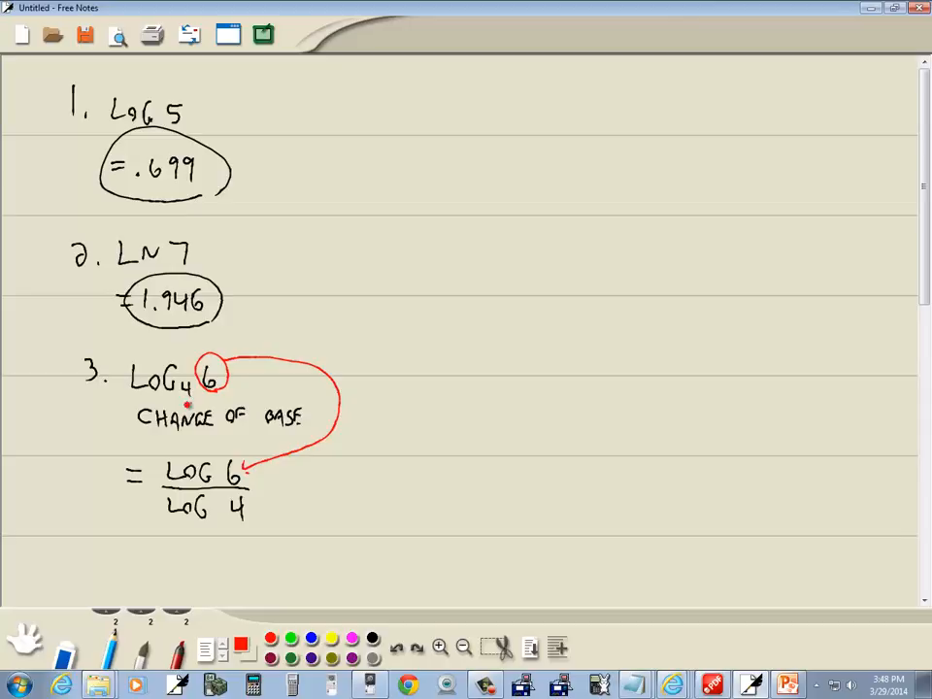
Circle the base 4 in red and draw an arrow toward the denominator
left_click_drag(190, 388, 127, 520)
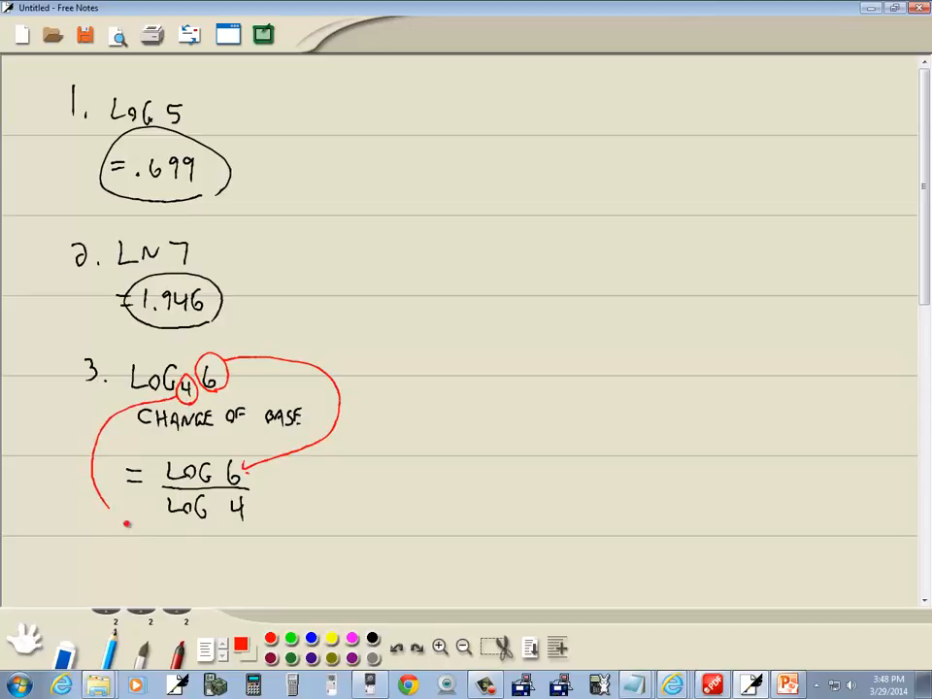
left_click_drag(101, 504, 237, 514)
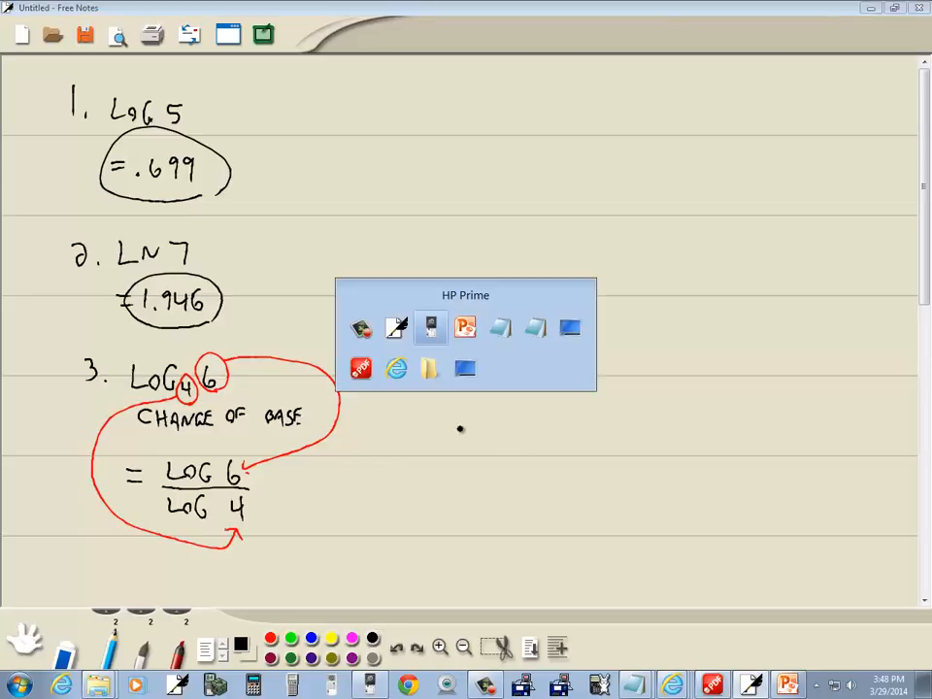
Evaluate LOG(6)/LOG(4) on the calculator and record the circled answer 1.292 in the notes
left_click(431, 326)
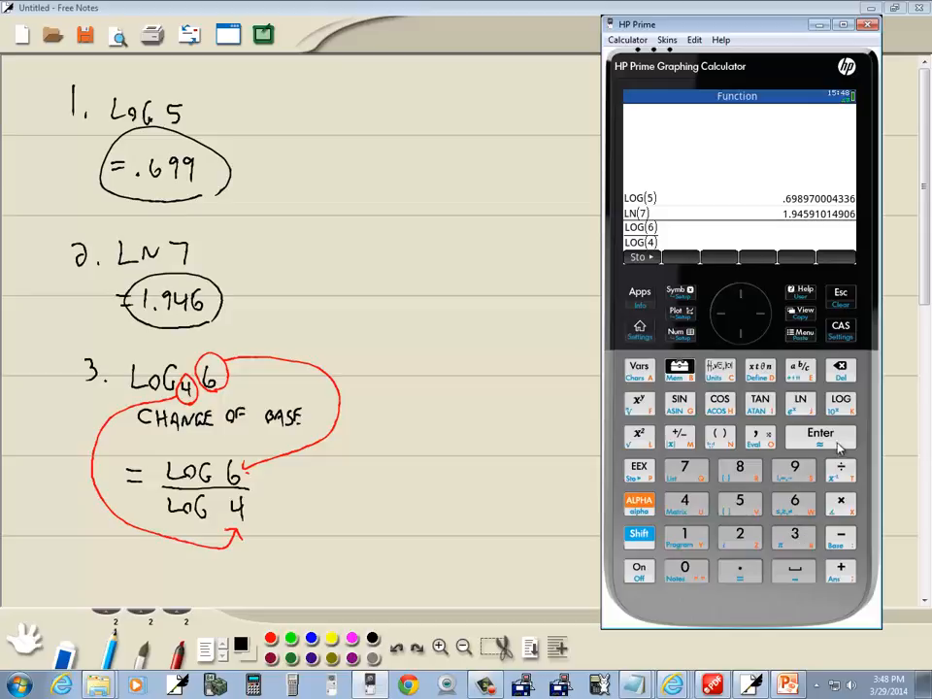
left_click(820, 439)
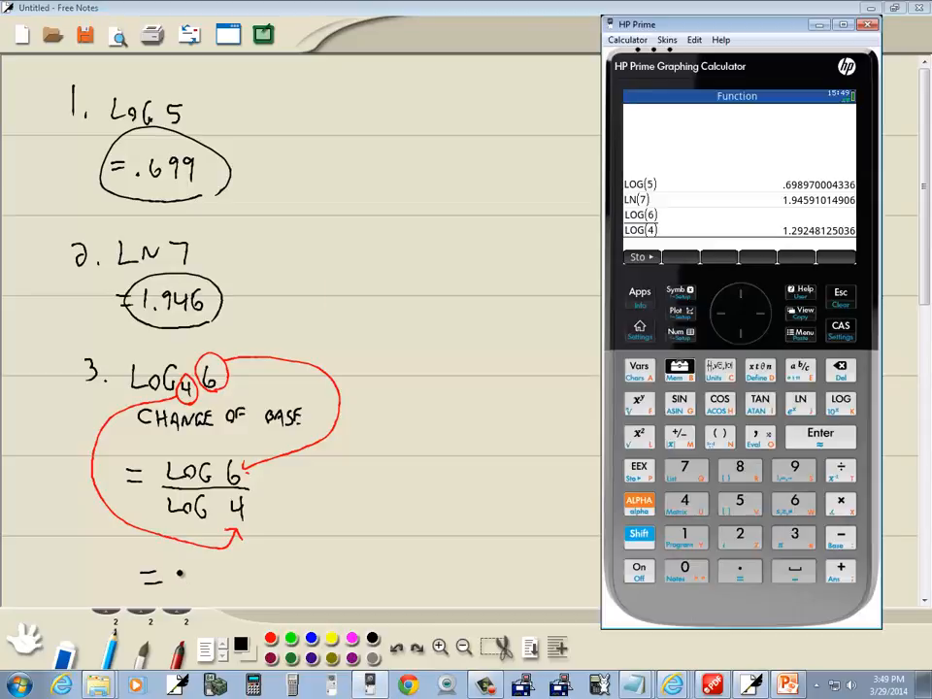
left_click(878, 31)
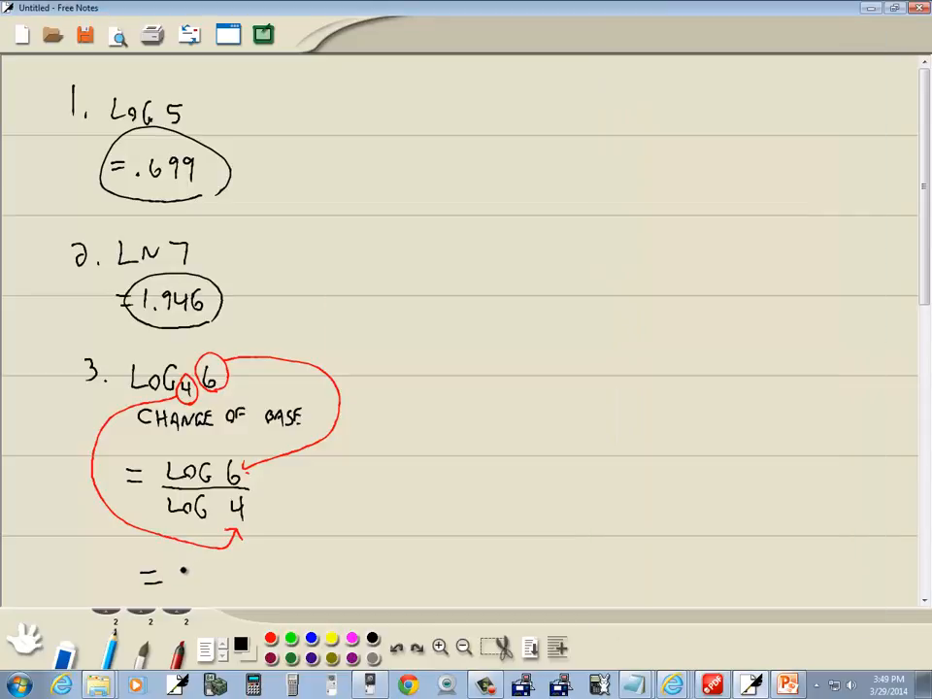
type("1.292")
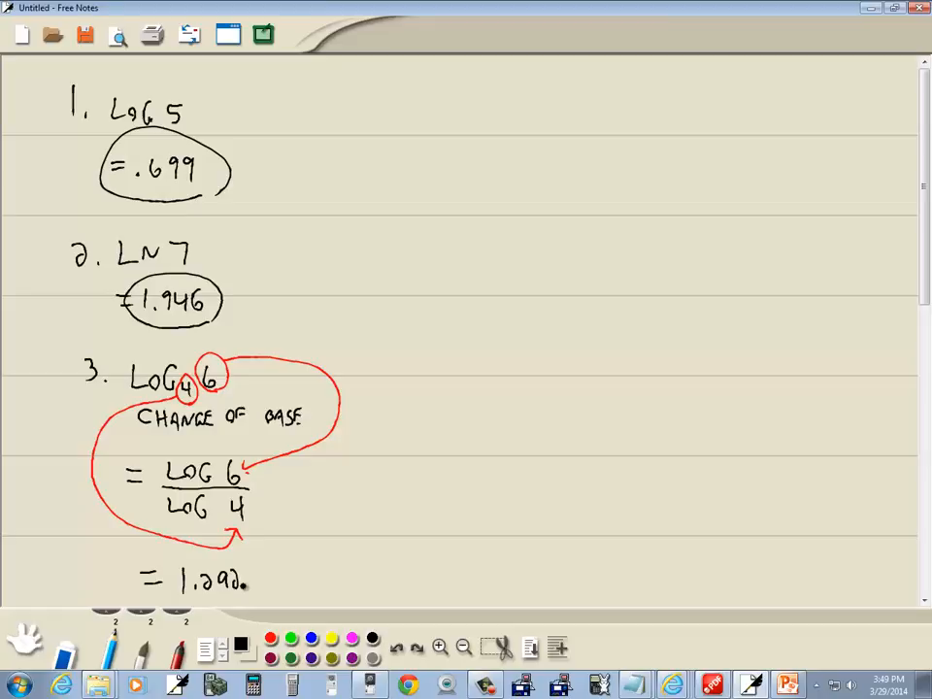
left_click_drag(171, 581, 262, 582)
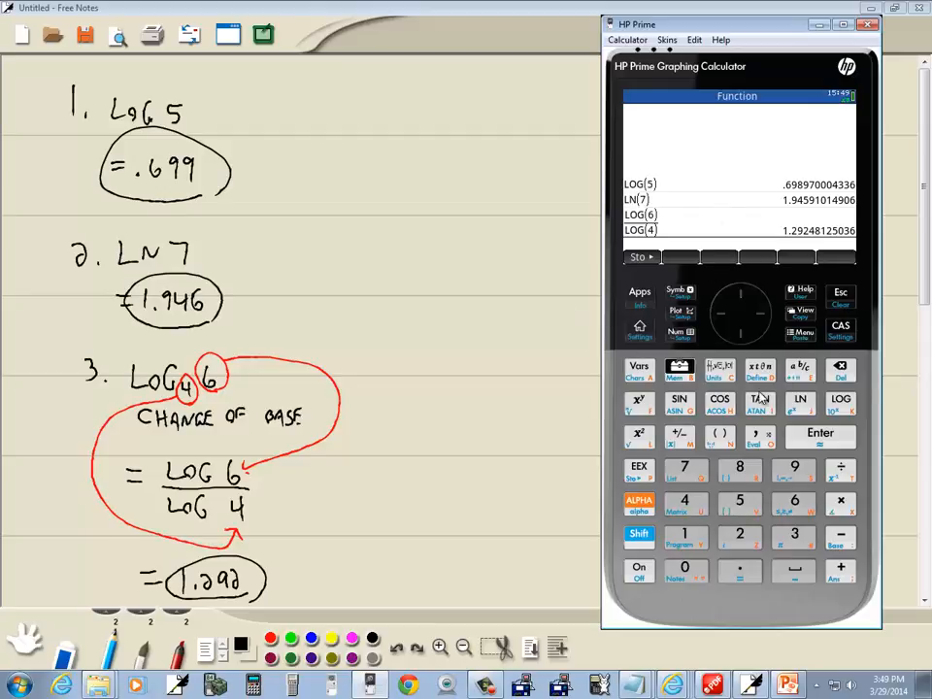
mouse_move(721, 372)
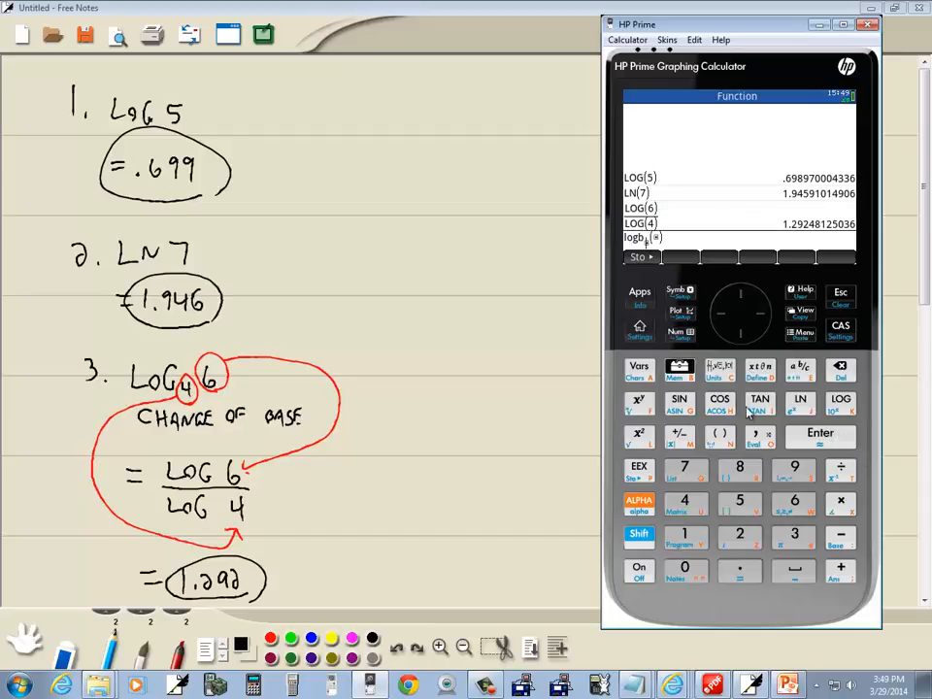
mouse_move(796, 376)
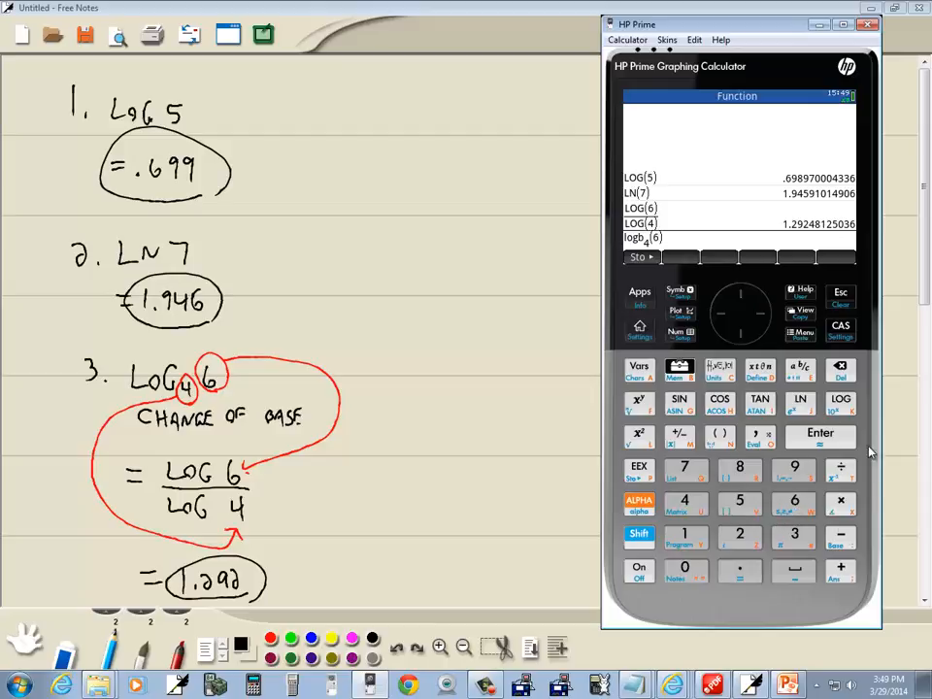
Evaluate logb(4,6) directly, getting the exact form LN(6)/LN(4)
left_click(819, 435)
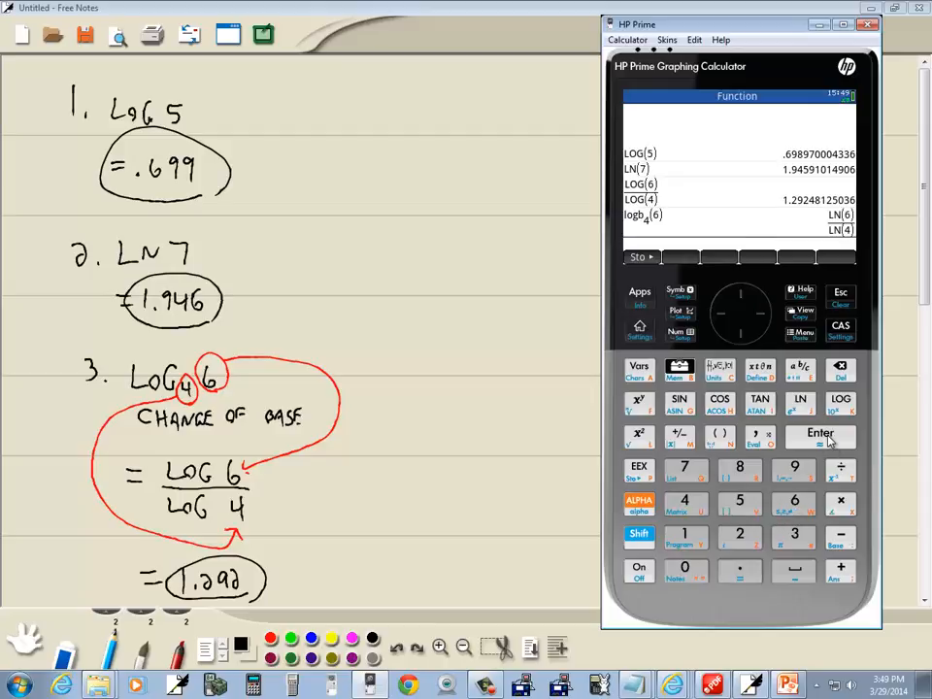
mouse_move(796, 205)
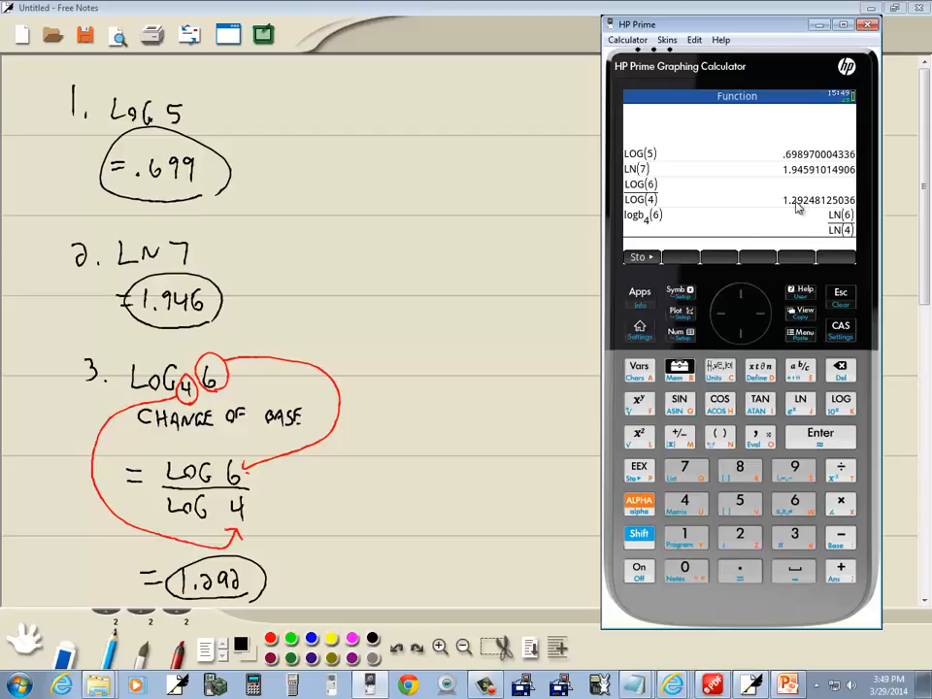
mouse_move(827, 225)
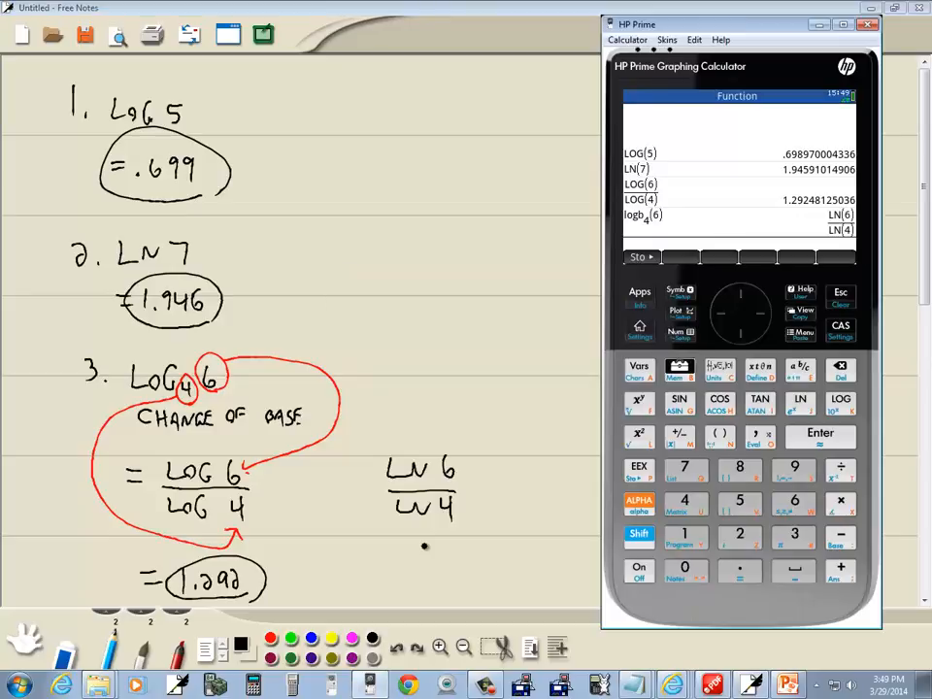
mouse_move(862, 222)
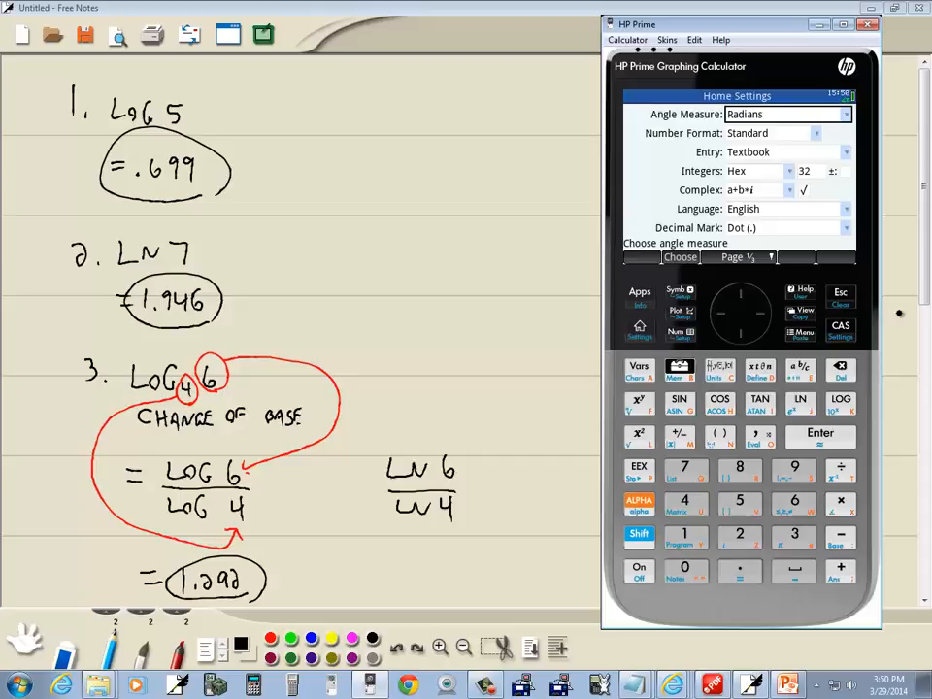
mouse_move(707, 184)
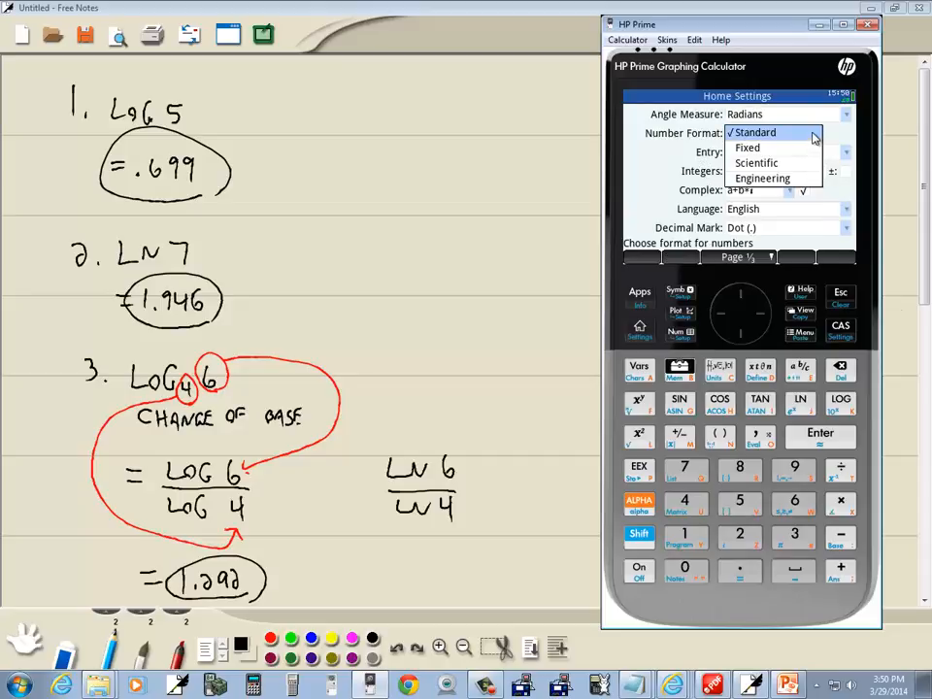
left_click(749, 132)
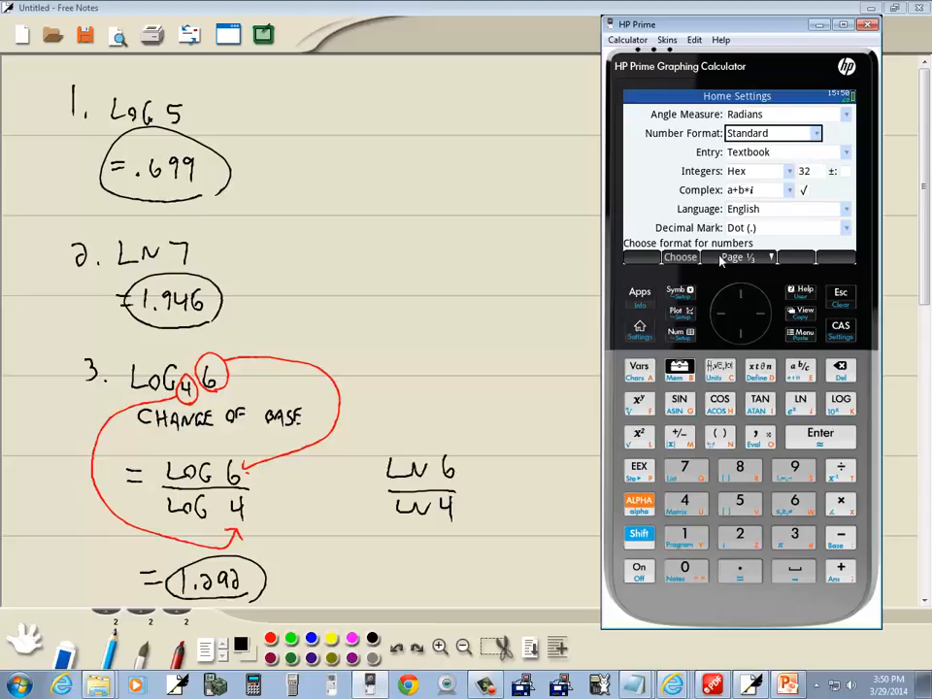
left_click(769, 256)
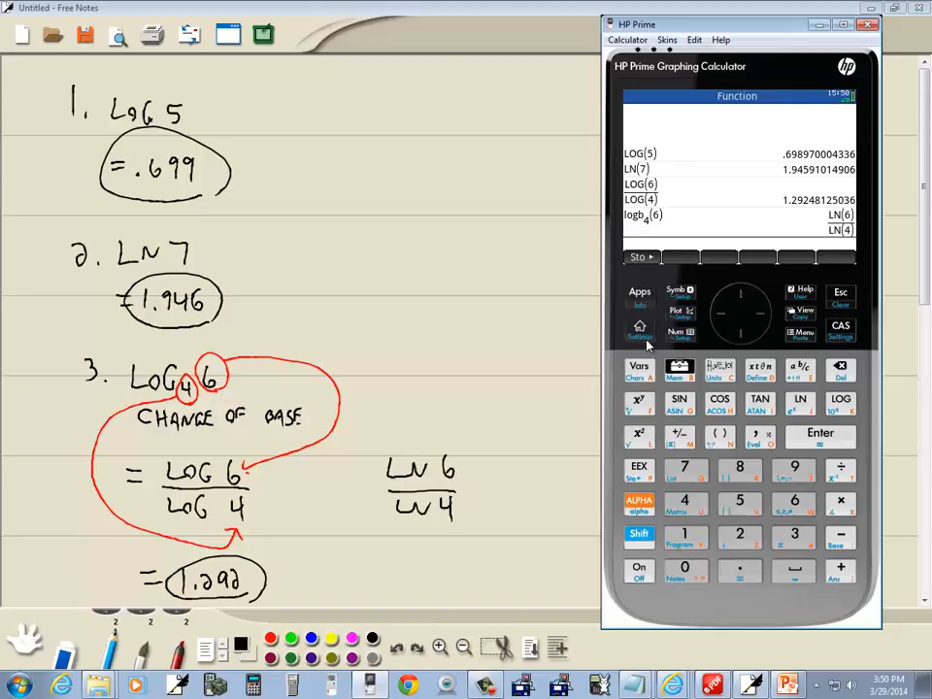
Go to the Function app's numeric view and bring up its Num Setup (start 23, step 1)
left_click(636, 535)
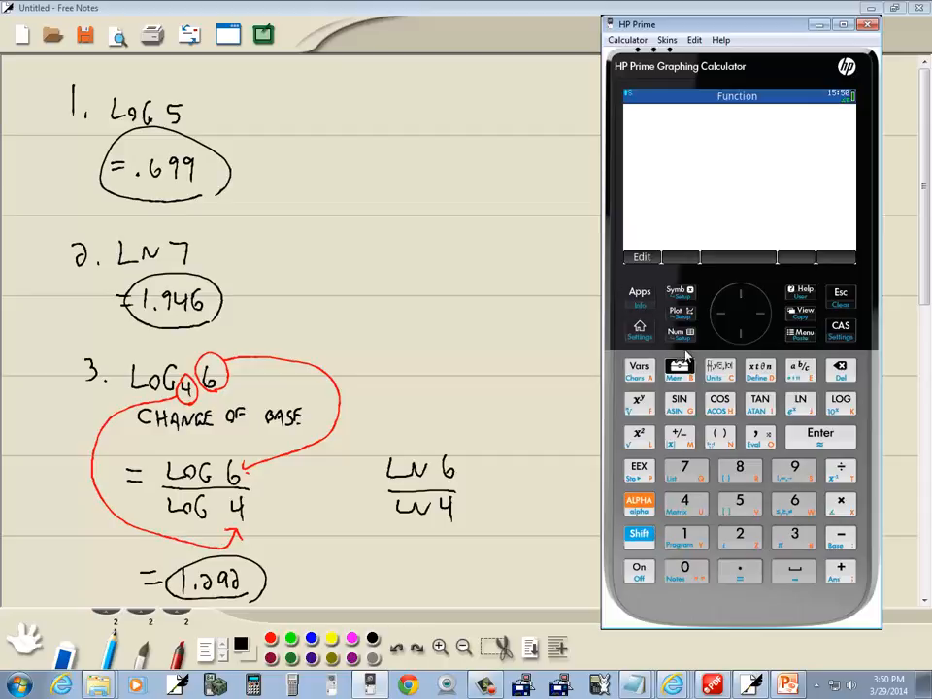
left_click(679, 332)
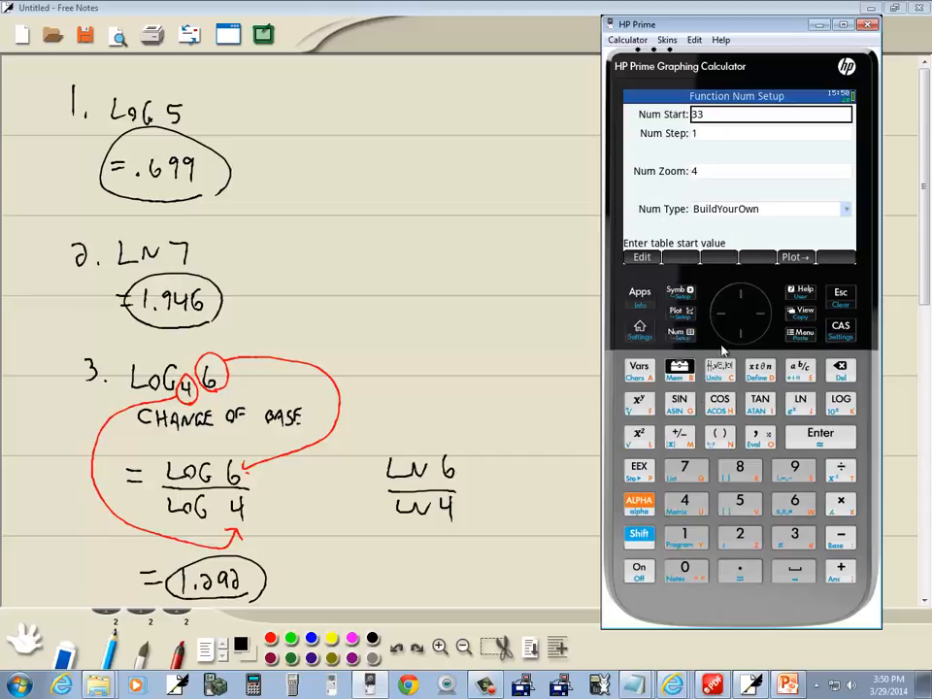
mouse_move(676, 350)
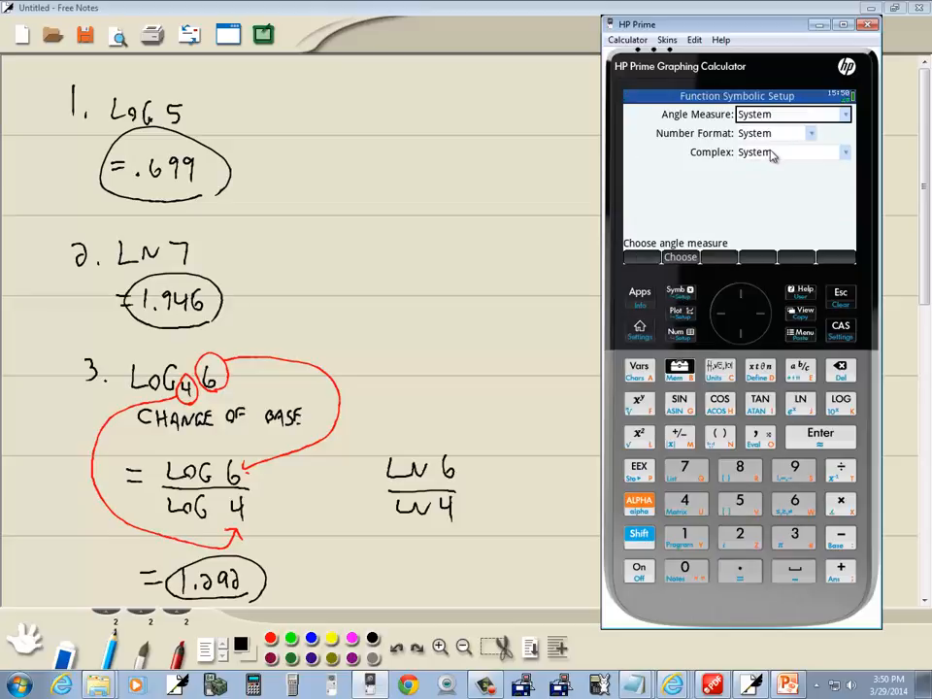
Review the Number Format and Complex choices in Symbolic Setup, keeping both on System
left_click(779, 132)
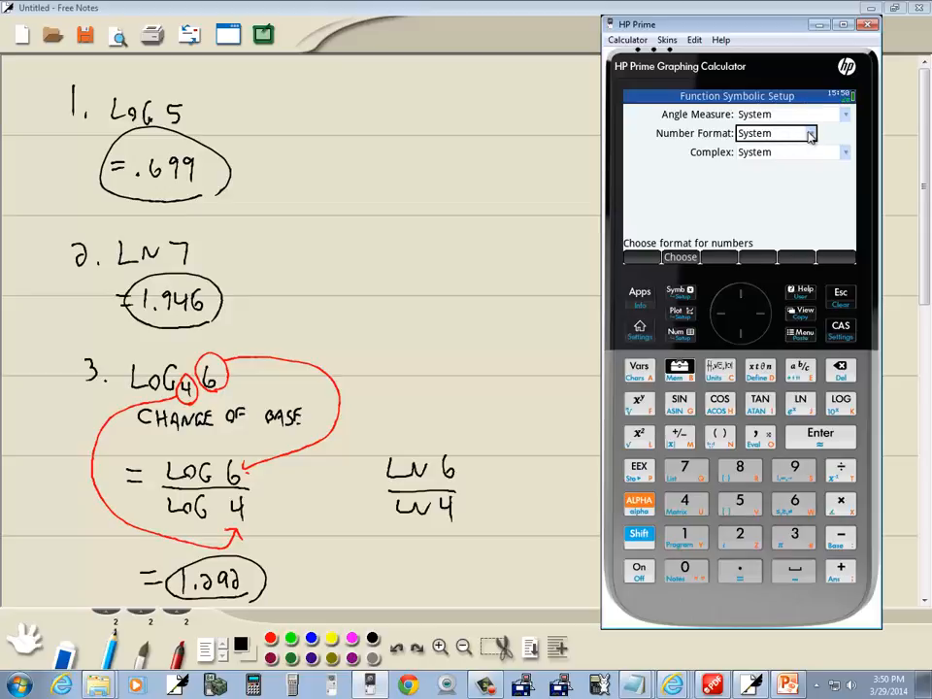
left_click(809, 132)
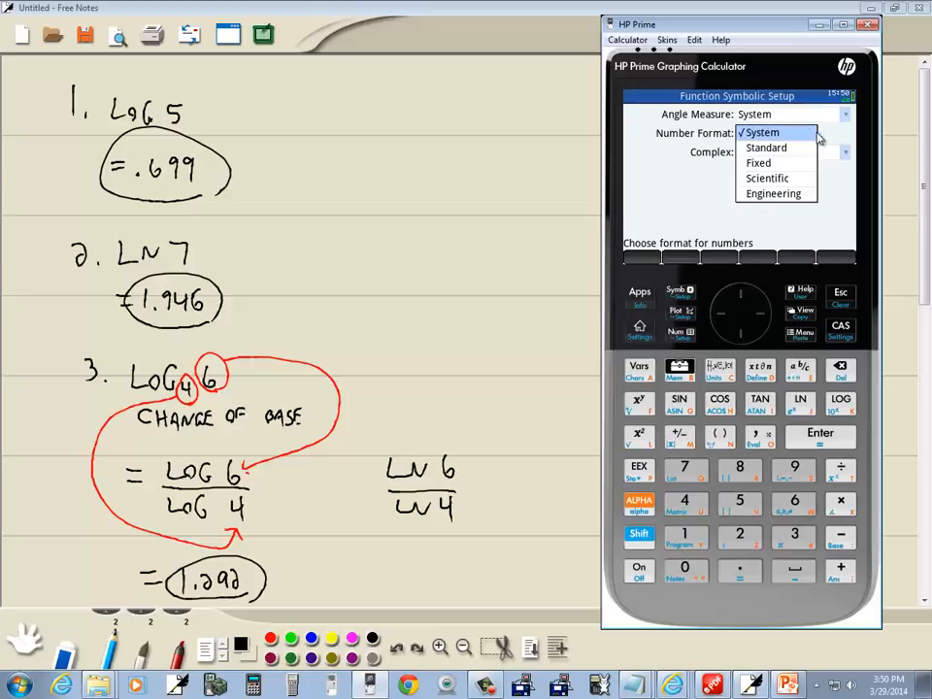
left_click(767, 132)
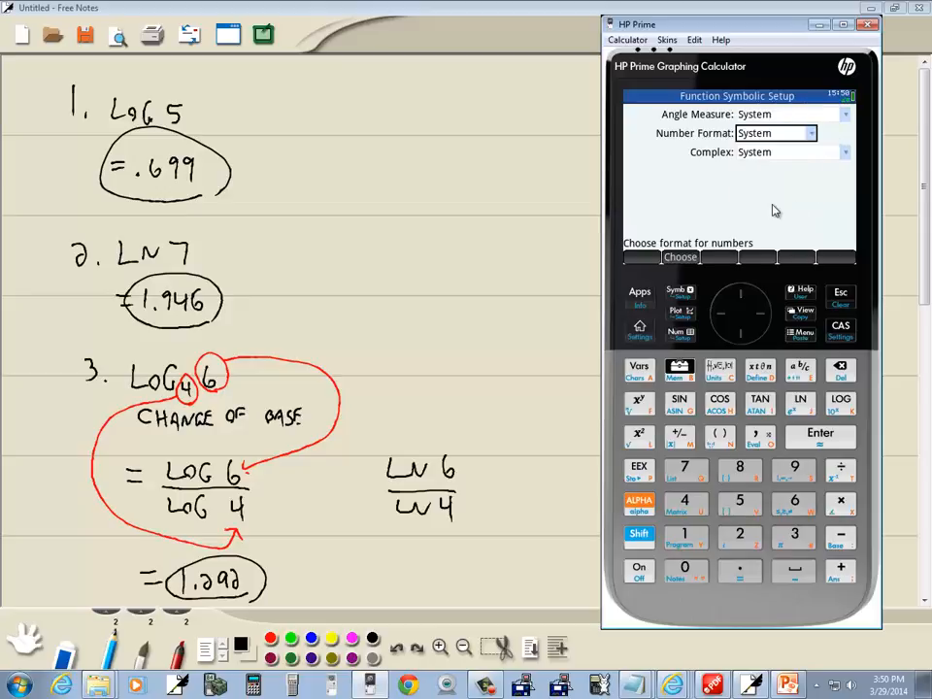
left_click(842, 152)
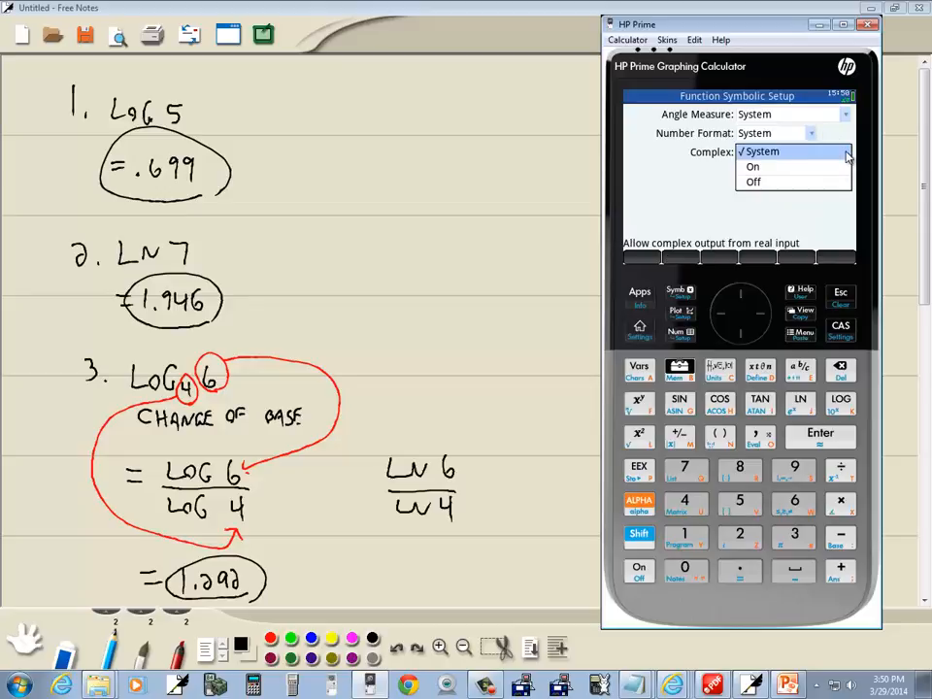
left_click(781, 151)
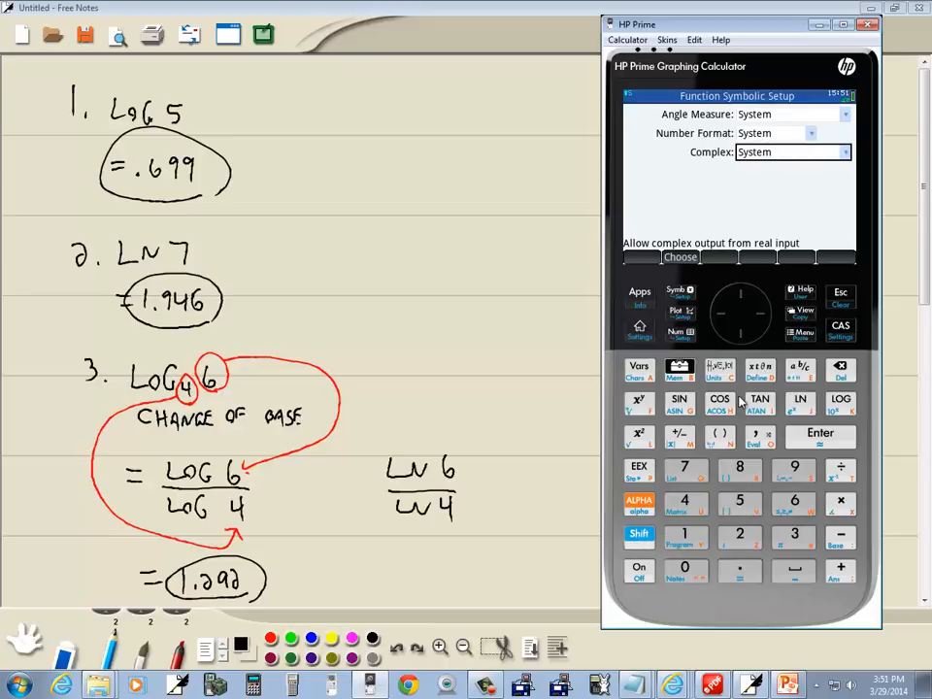
mouse_move(649, 405)
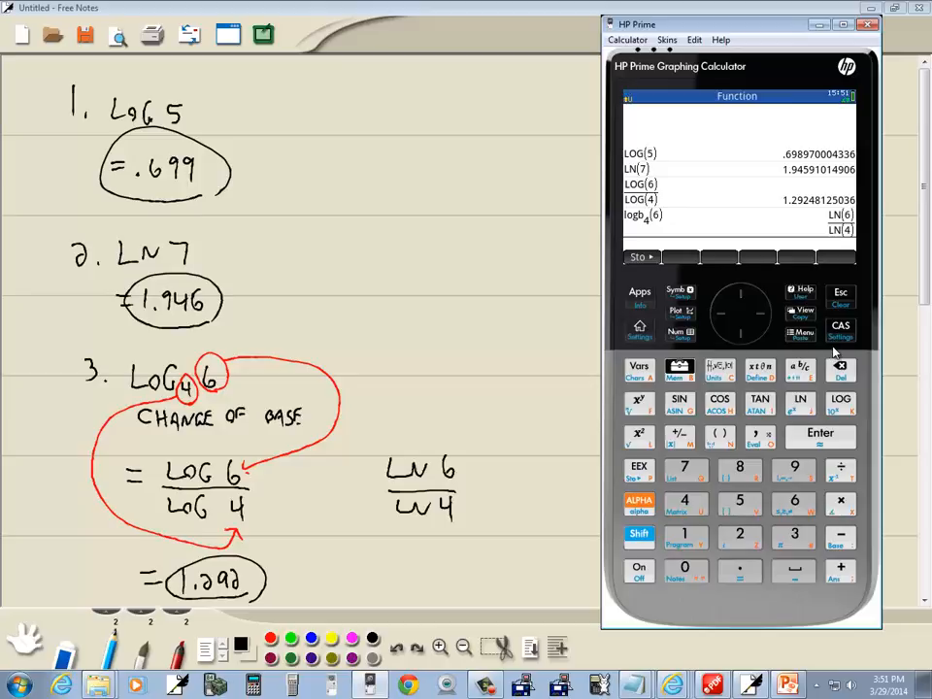
mouse_move(668, 516)
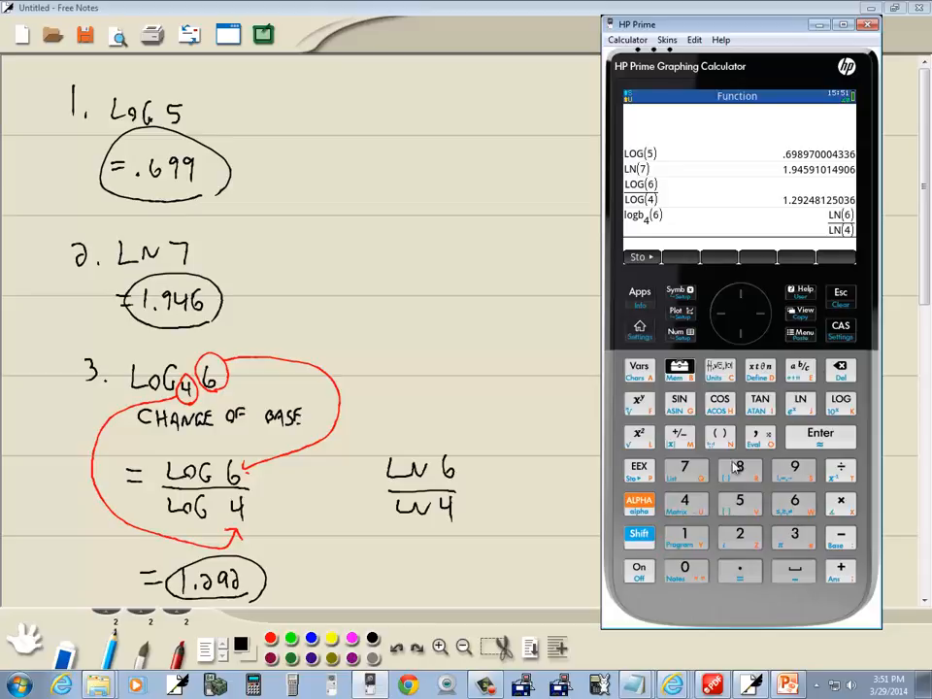
Bring up the CAS Settings showing Radians, Standard number format and Decimal integers
left_click(841, 328)
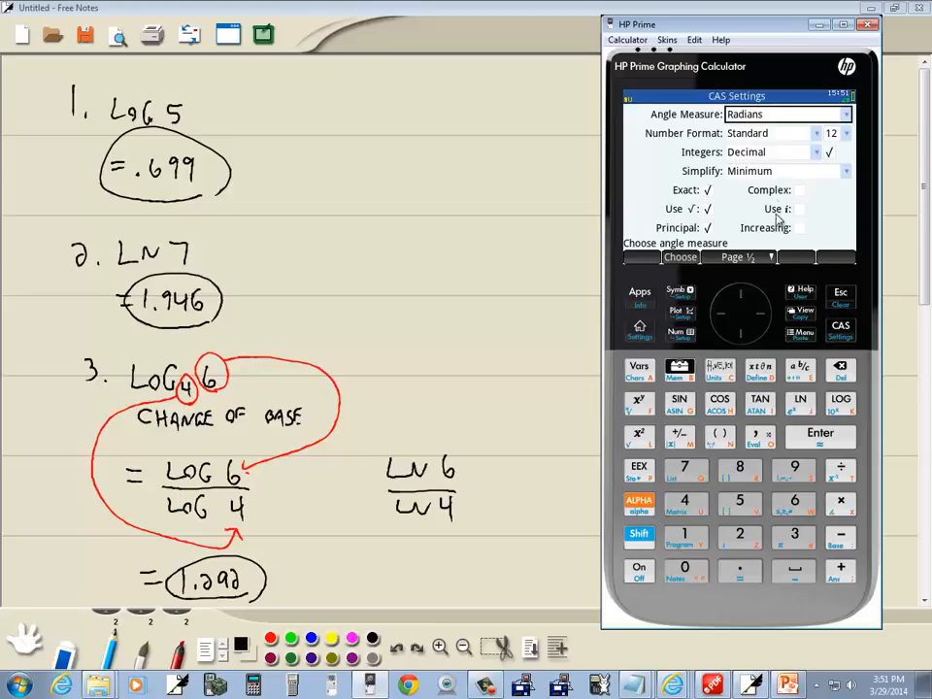
View the Simplify choices None, Minimum, Maximum twice, keeping simplification at Minimum
left_click(844, 171)
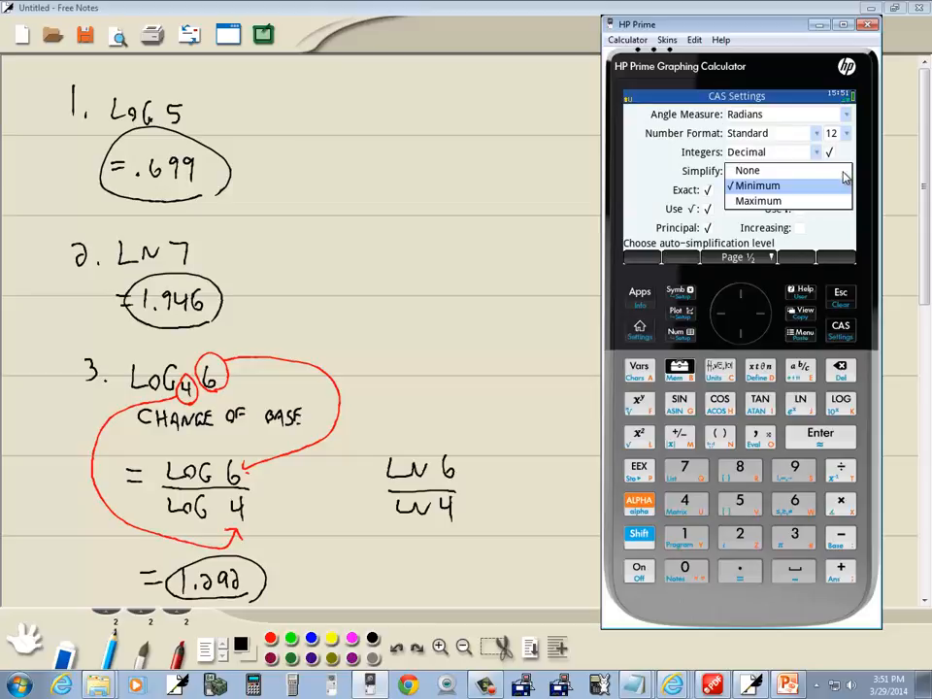
left_click(753, 184)
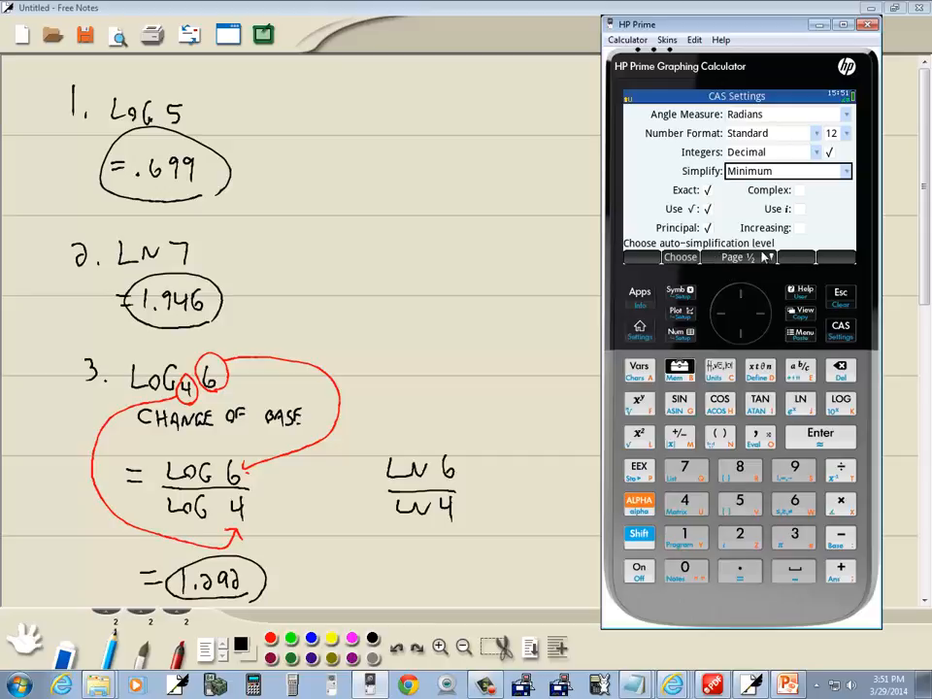
left_click(737, 256)
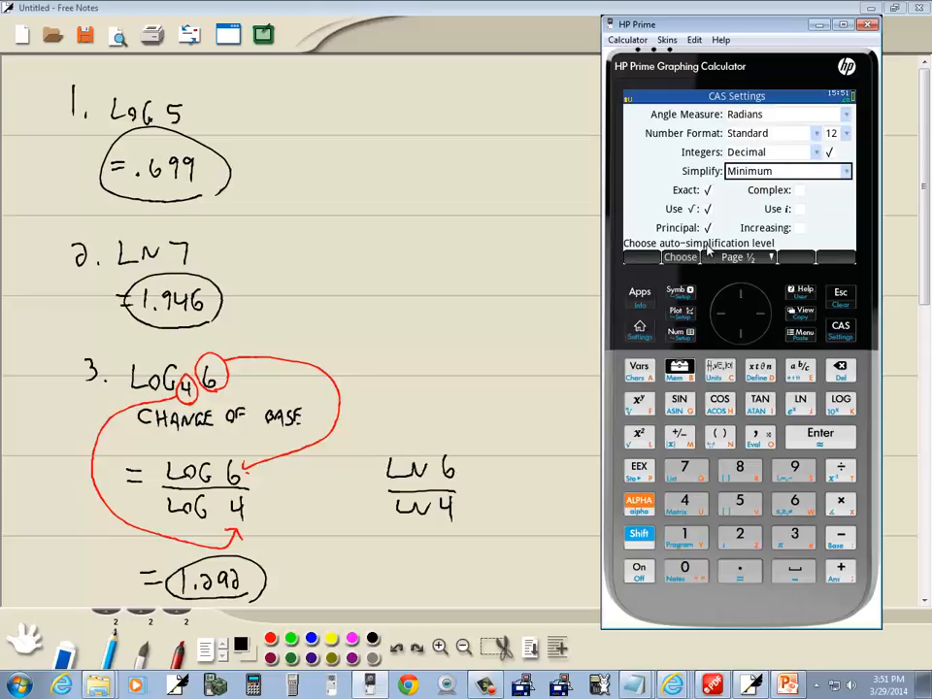
mouse_move(687, 256)
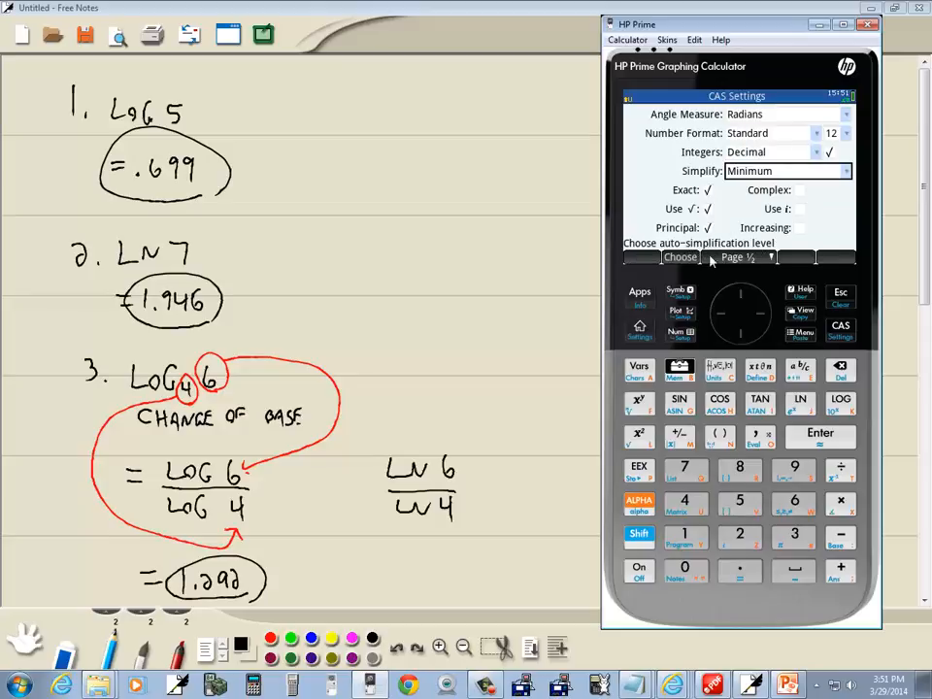
left_click(788, 171)
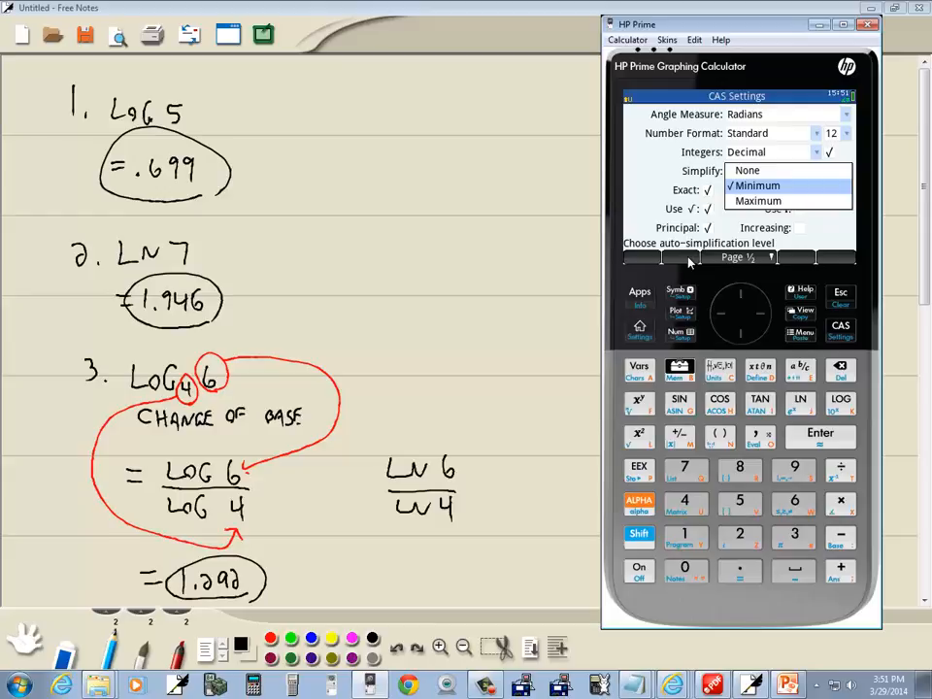
left_click(757, 187)
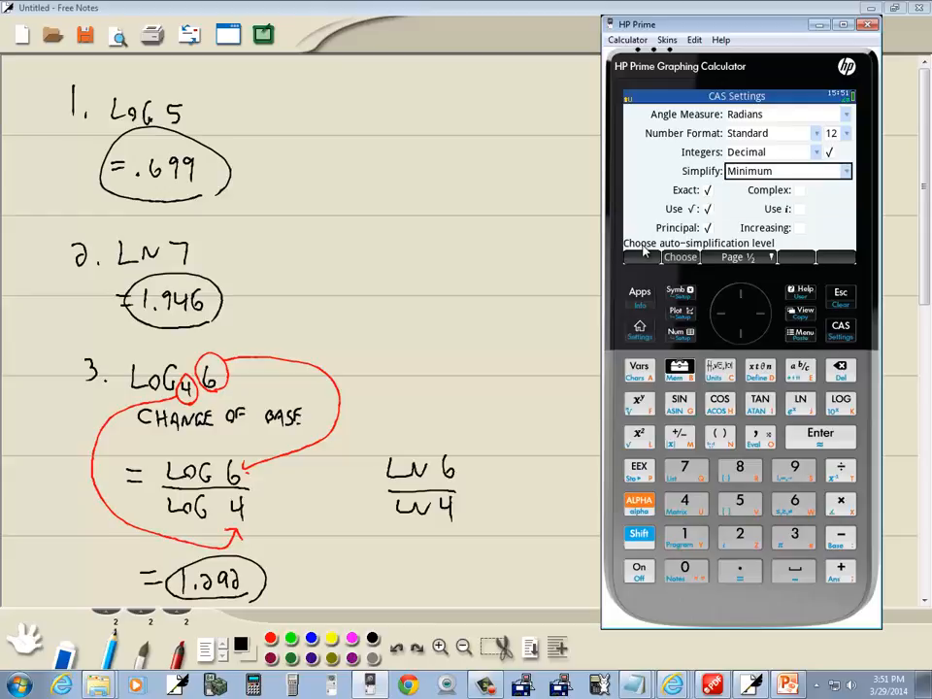
mouse_move(723, 248)
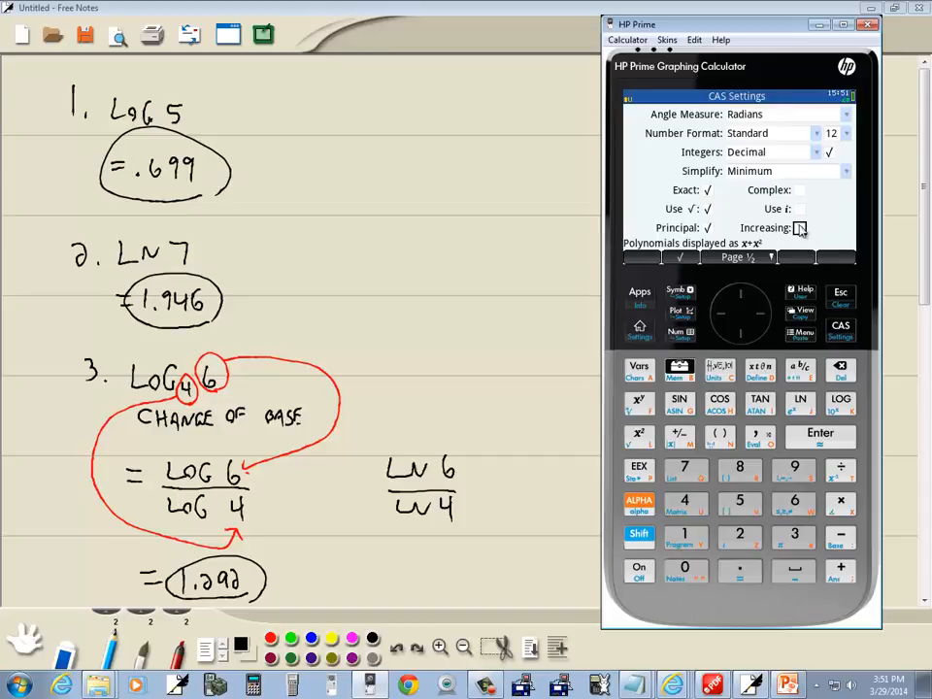
Check Increasing, turn off Principal solutions and move to the Exact option in CAS Settings
left_click(798, 227)
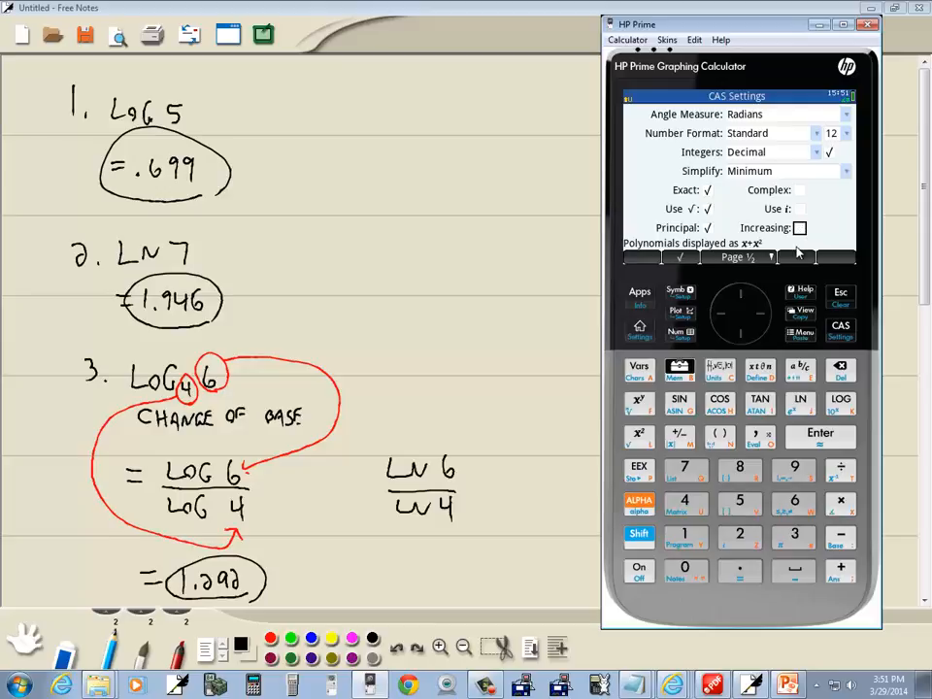
left_click(709, 227)
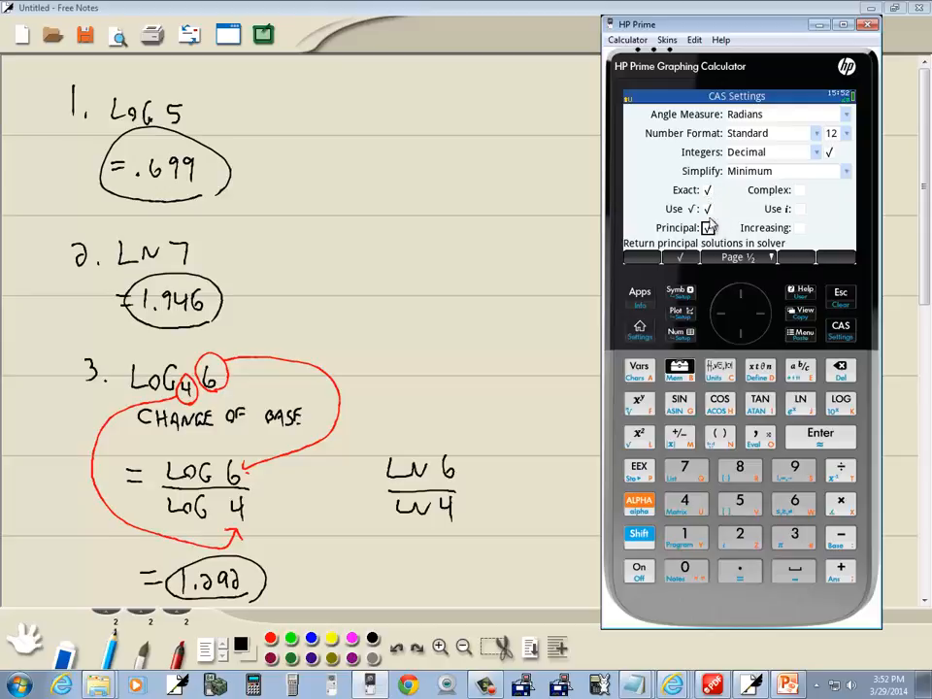
left_click(707, 227)
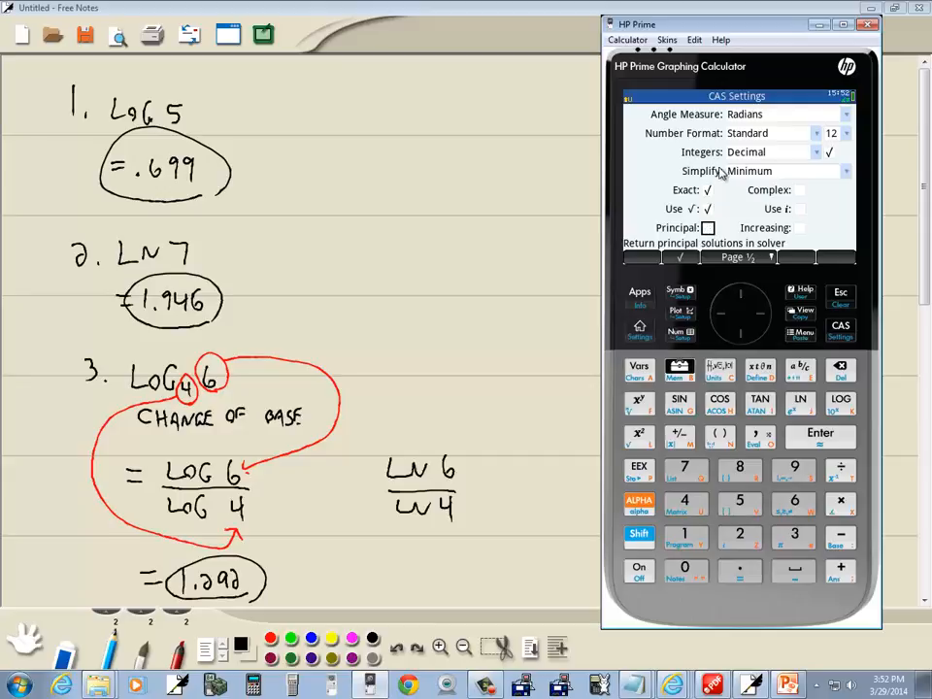
left_click(707, 190)
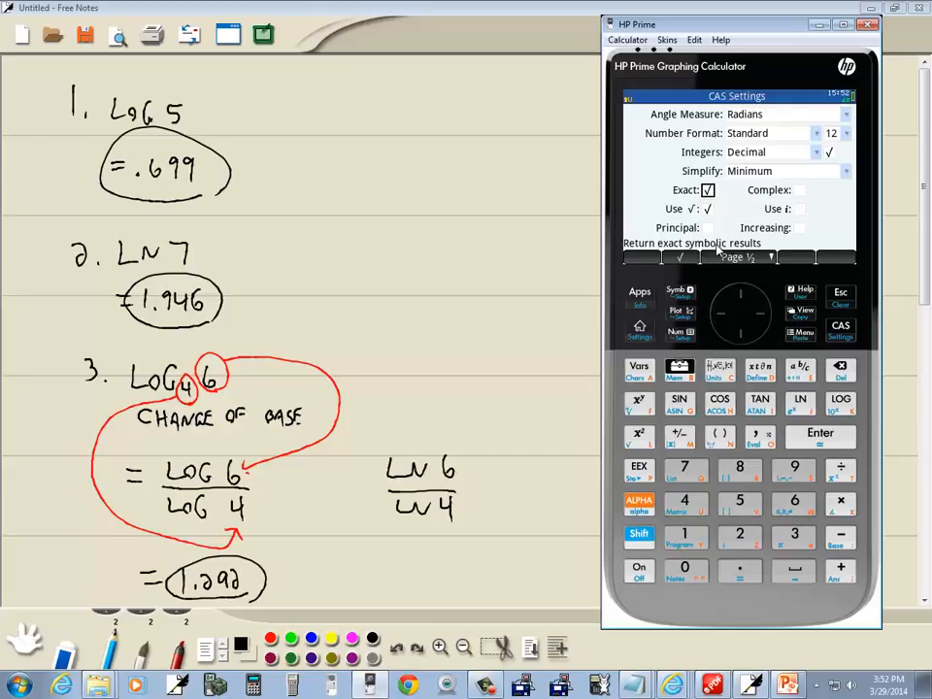
left_click(708, 190)
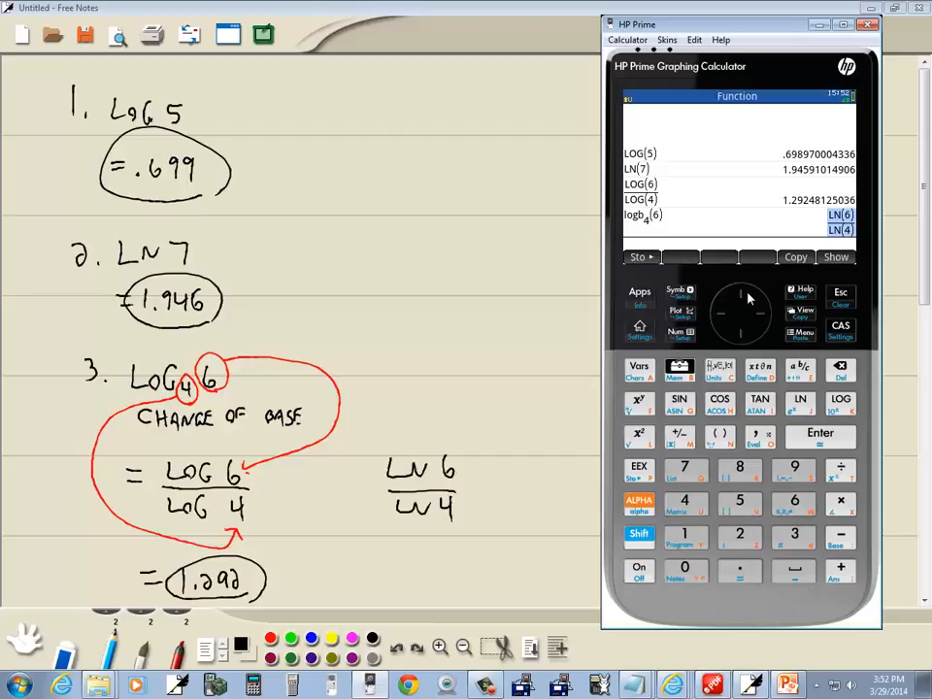
Copy the earlier log base 4 of 6 history entry back into the entry line
left_click(819, 435)
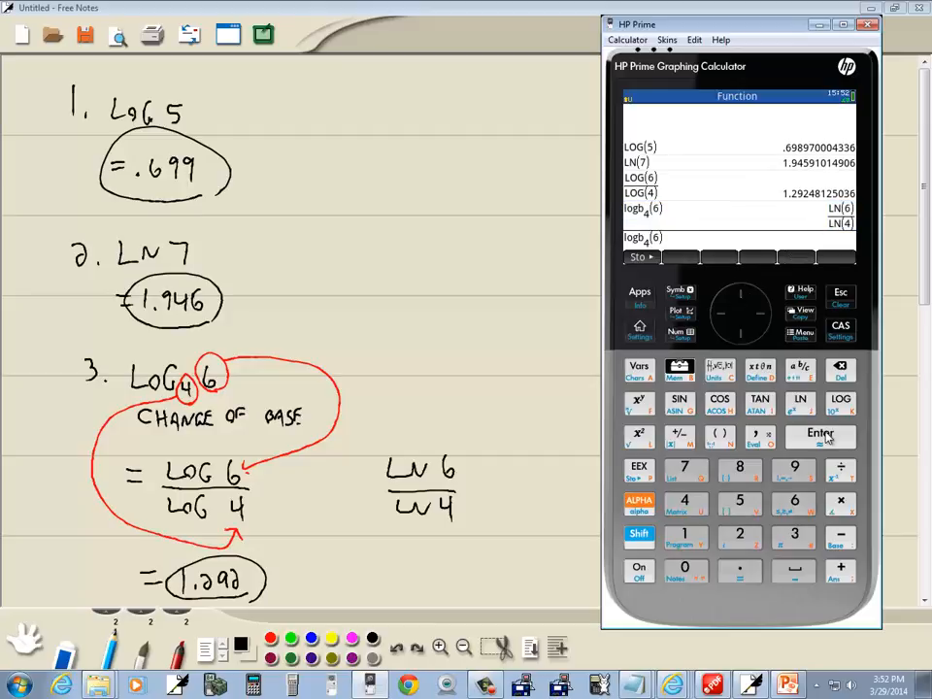